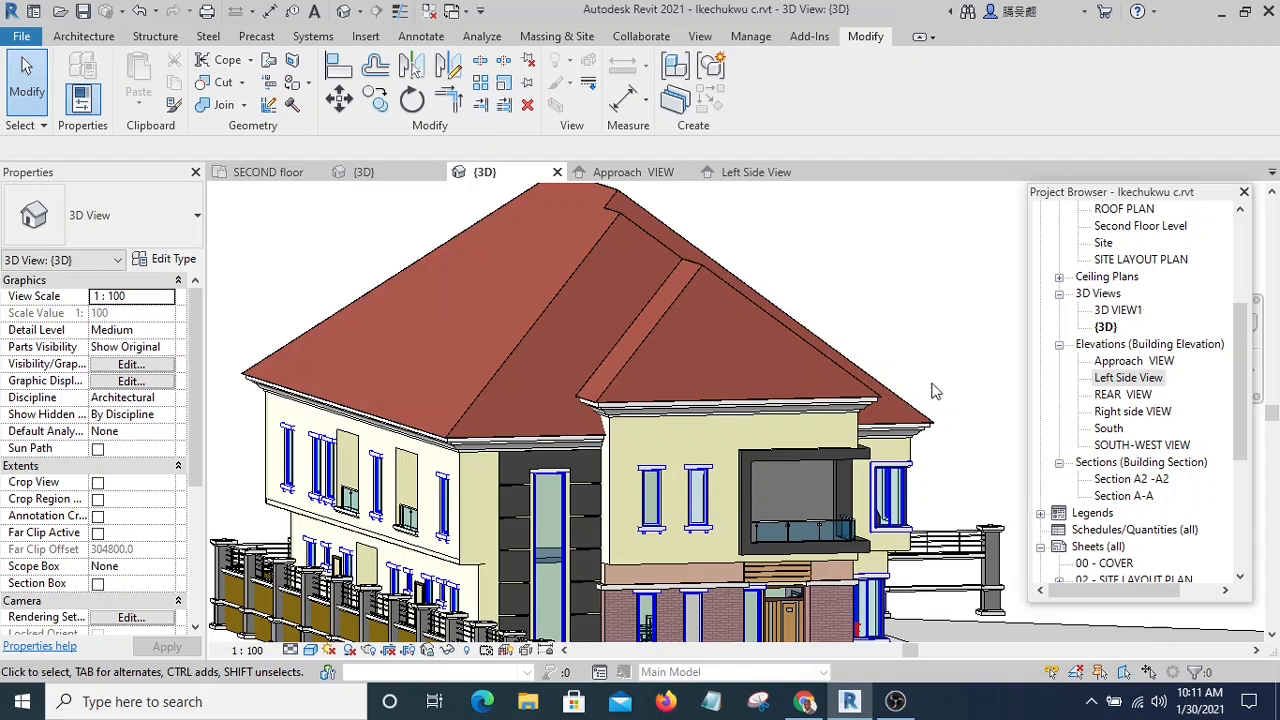
{"action": "mouse_move", "coordinate": [232, 375]}
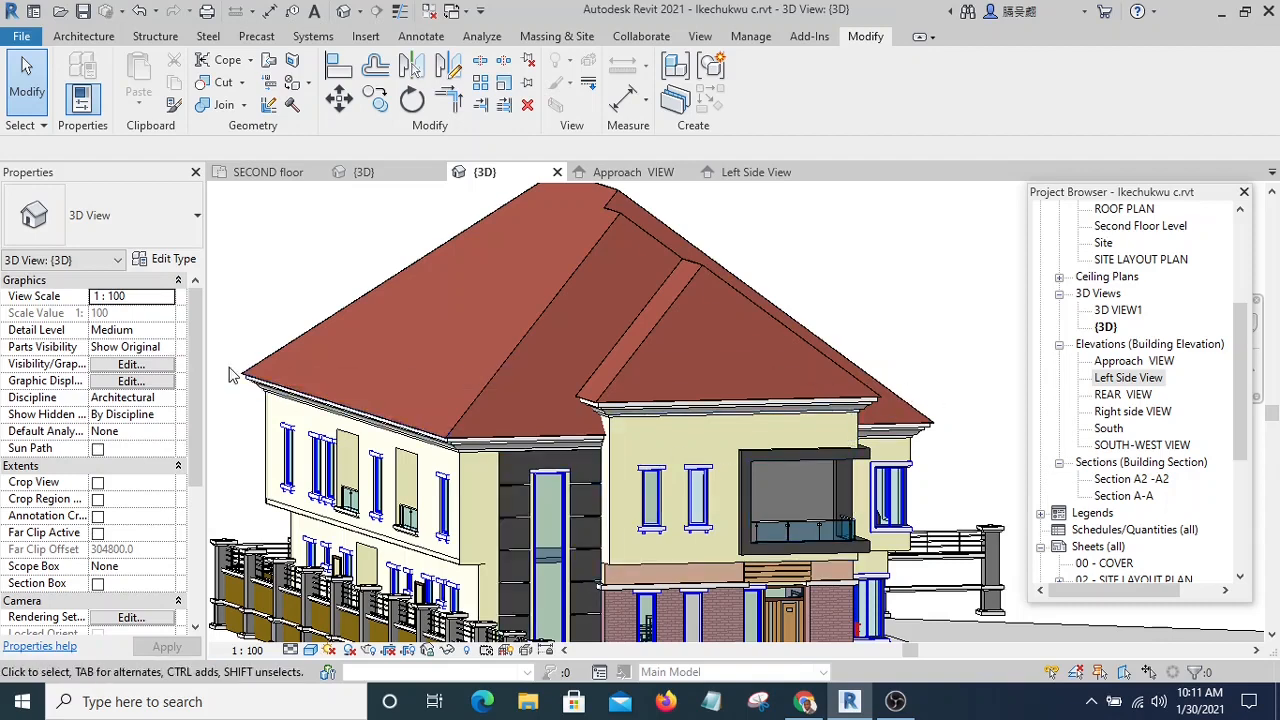
Step: Orbit and zoom the 3D house to inspect the existing fascia along the roof edge
{"action": "left_click", "coordinate": [510, 450]}
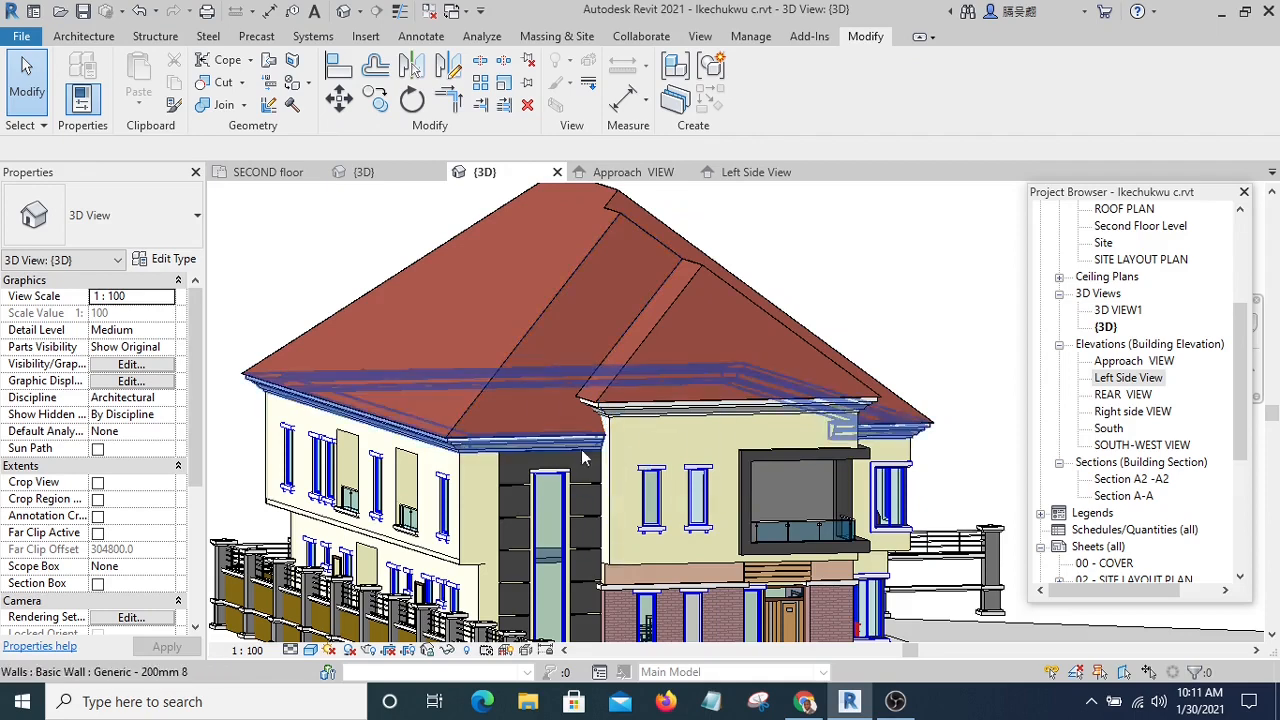
{"action": "left_click_drag", "start_coordinate": [585, 458], "coordinate": [540, 430]}
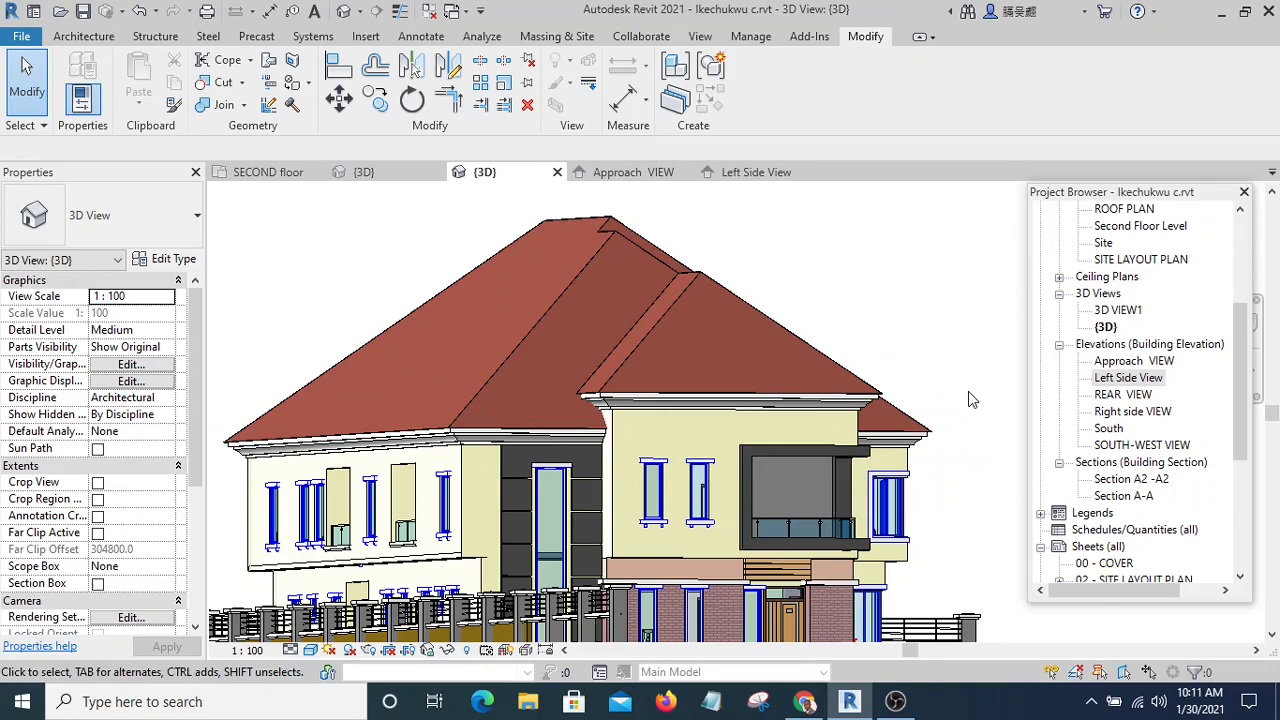
{"action": "left_click", "coordinate": [610, 440]}
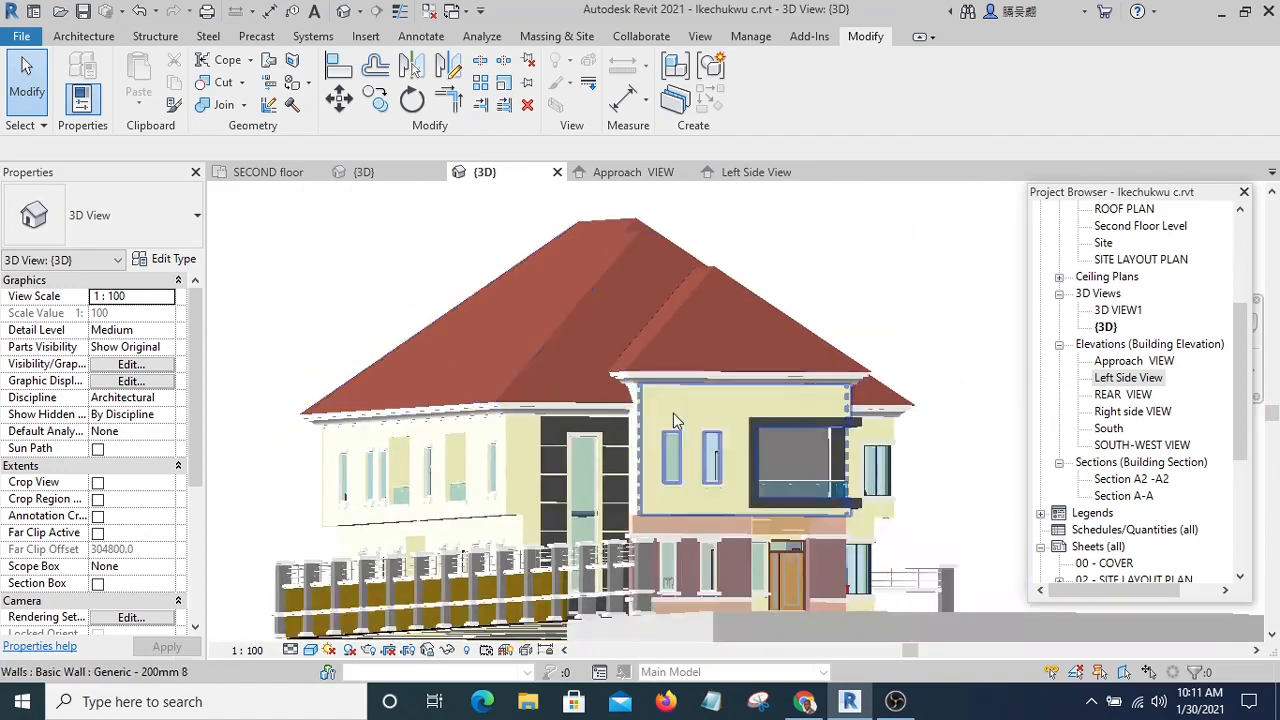
{"action": "left_click_drag", "start_coordinate": [675, 420], "coordinate": [625, 505]}
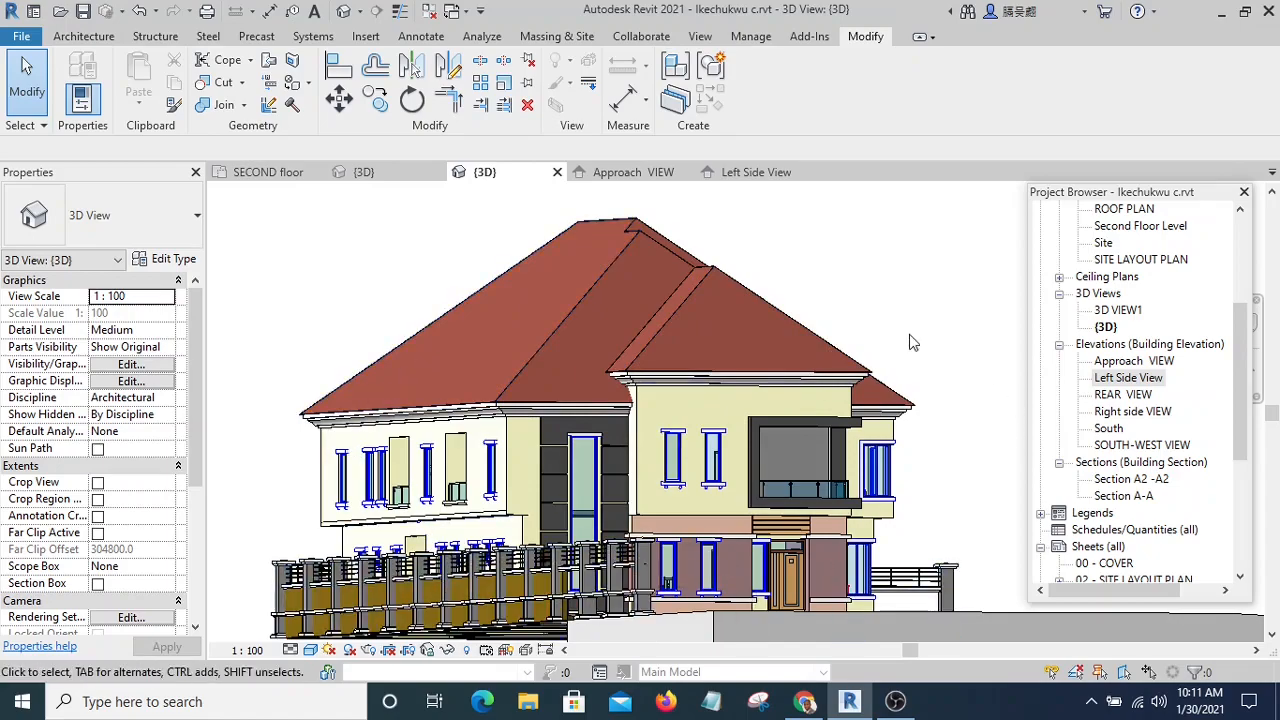
{"action": "left_click_drag", "start_coordinate": [910, 340], "coordinate": [785, 375]}
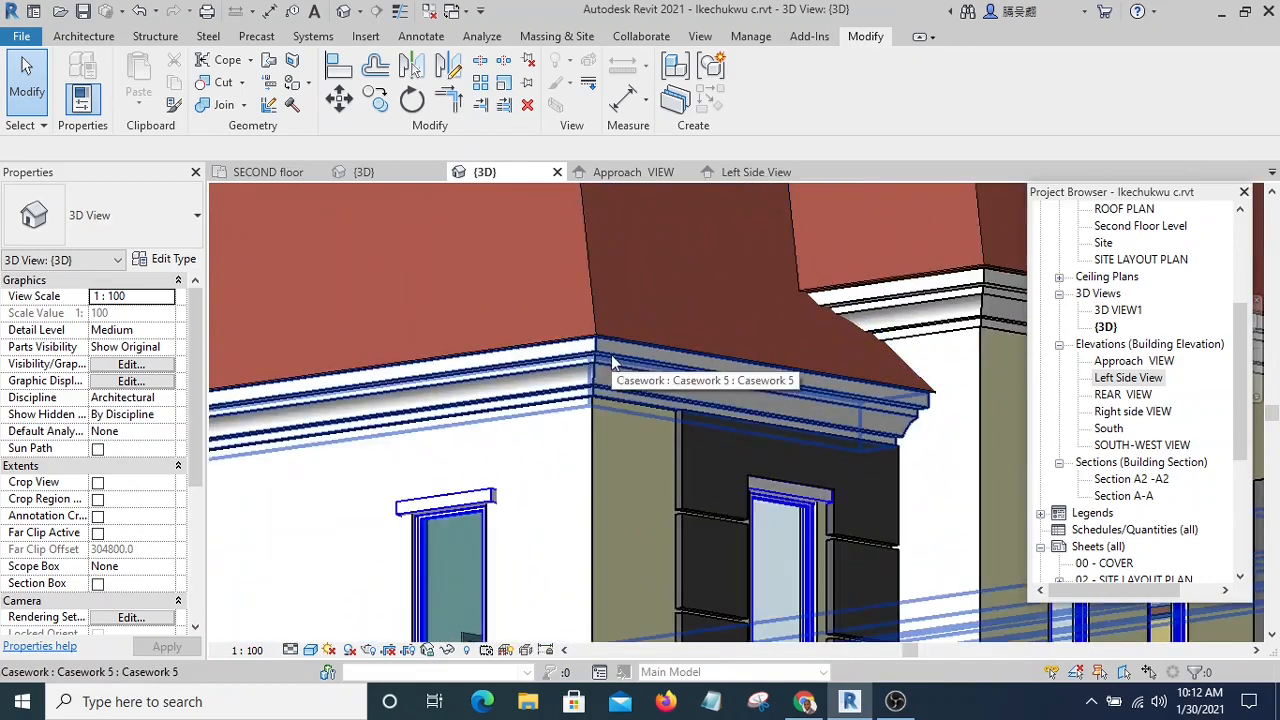
{"action": "left_click_drag", "start_coordinate": [610, 360], "coordinate": [700, 410]}
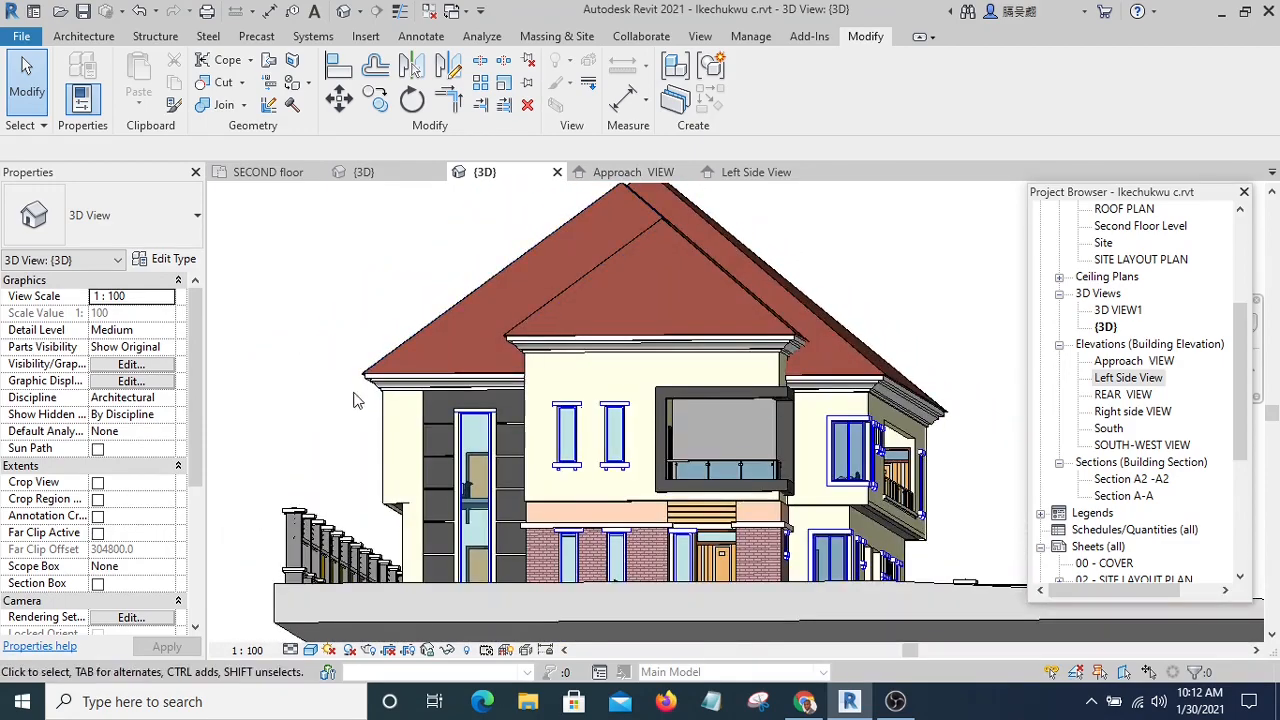
Step: Locate ROOF PLAN under Floor Plans in the Project Browser and make it the active view
{"action": "scroll", "scroll_direction": "up", "scroll_amount": 3}
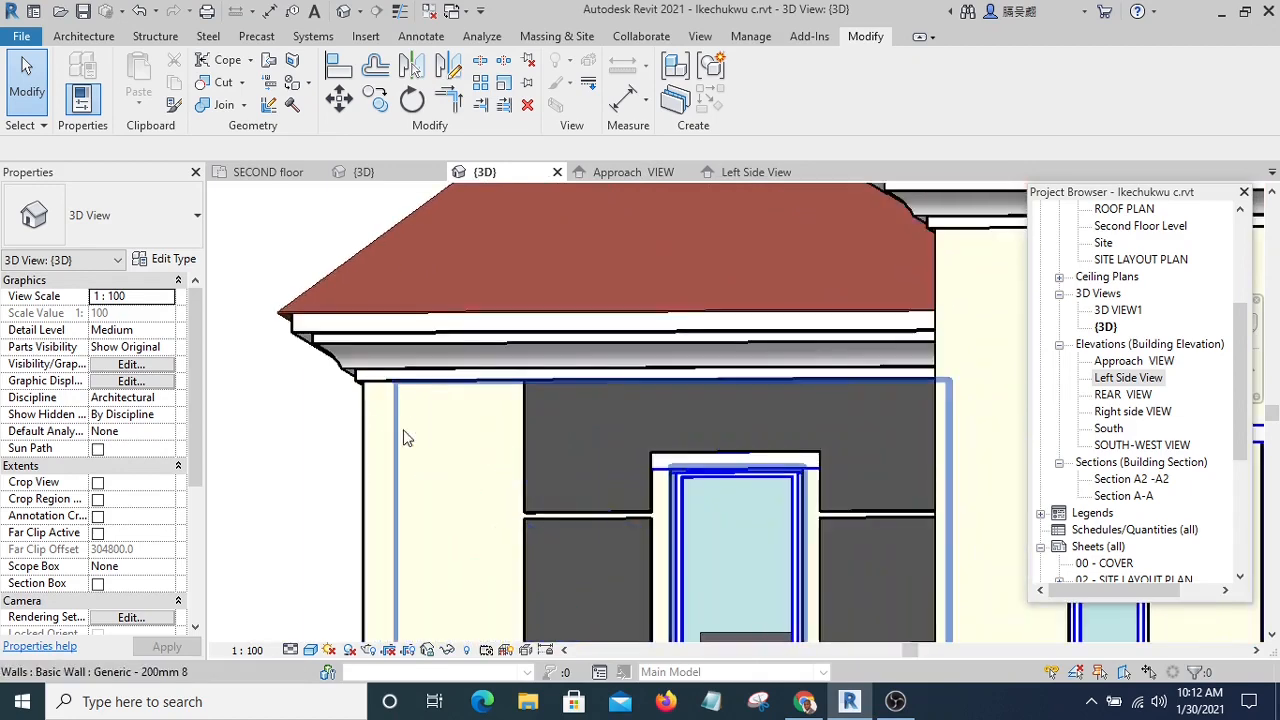
{"action": "left_click", "coordinate": [372, 340]}
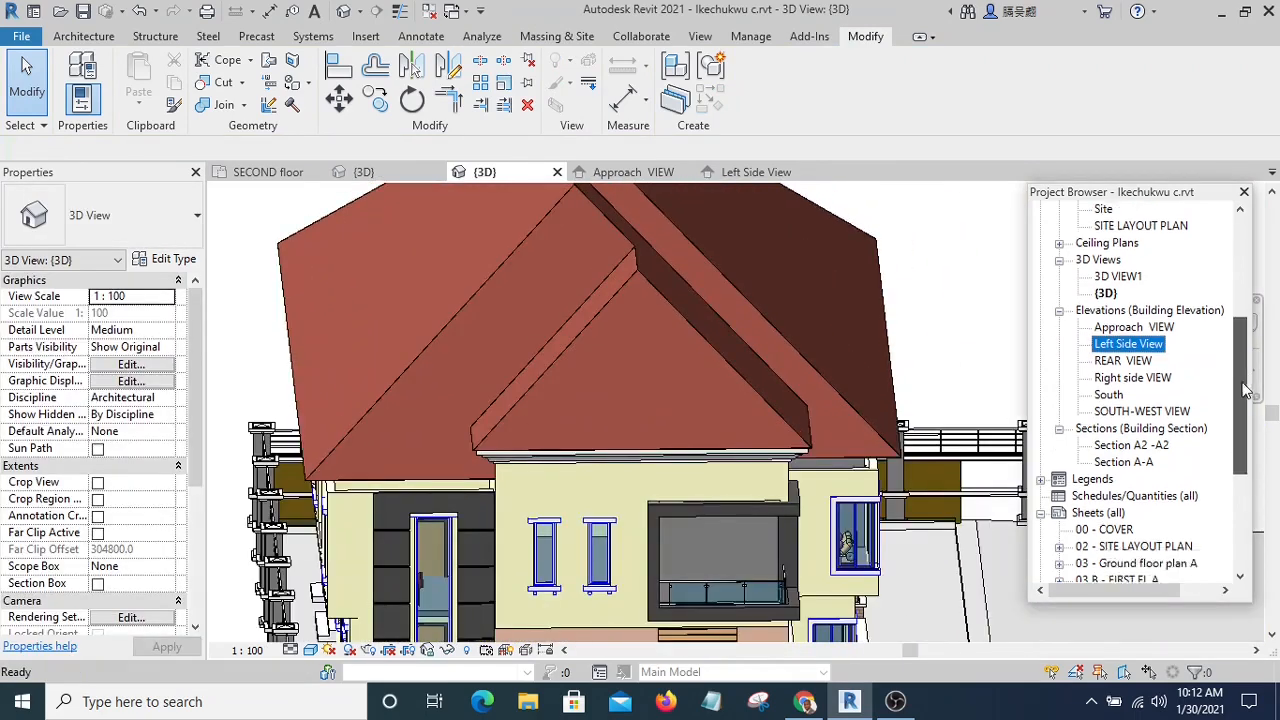
{"action": "scroll", "scroll_direction": "up", "scroll_amount": 3}
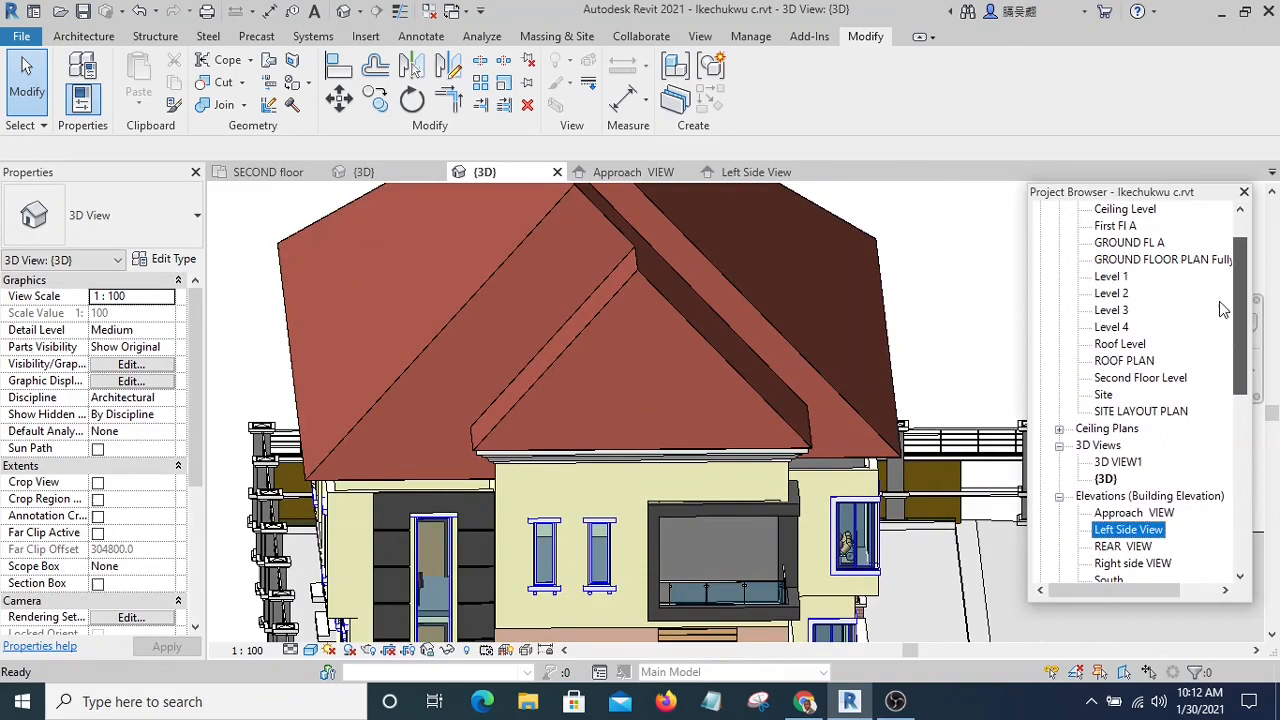
{"action": "double_click", "coordinate": [1124, 360]}
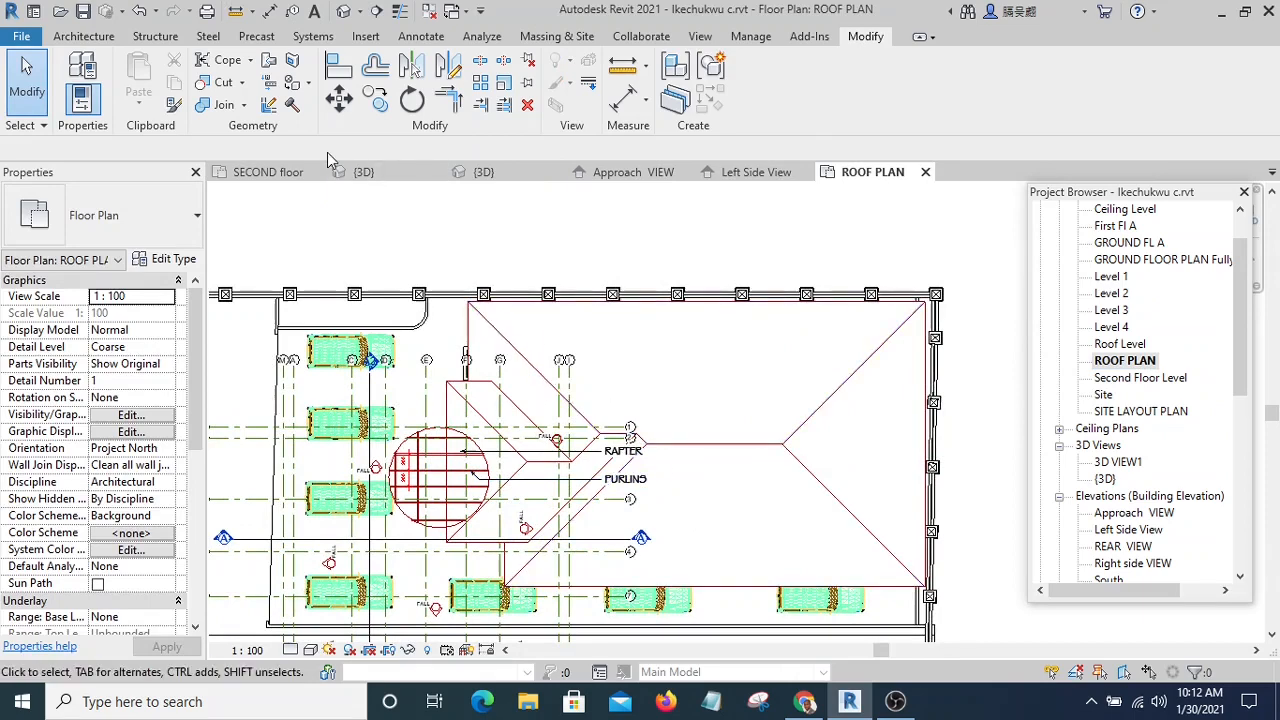
Step: Start a Model In-Place component from Architecture with Casework as its family category
{"action": "left_click", "coordinate": [83, 36]}
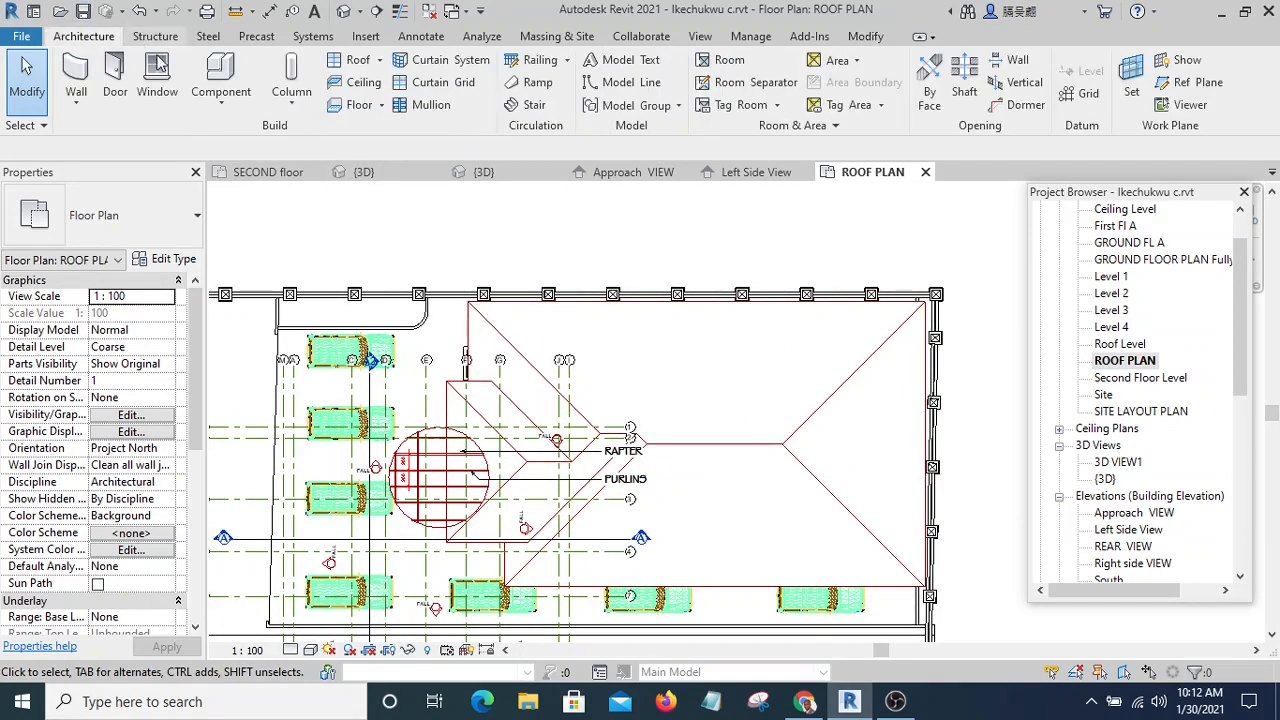
{"action": "left_click", "coordinate": [220, 90]}
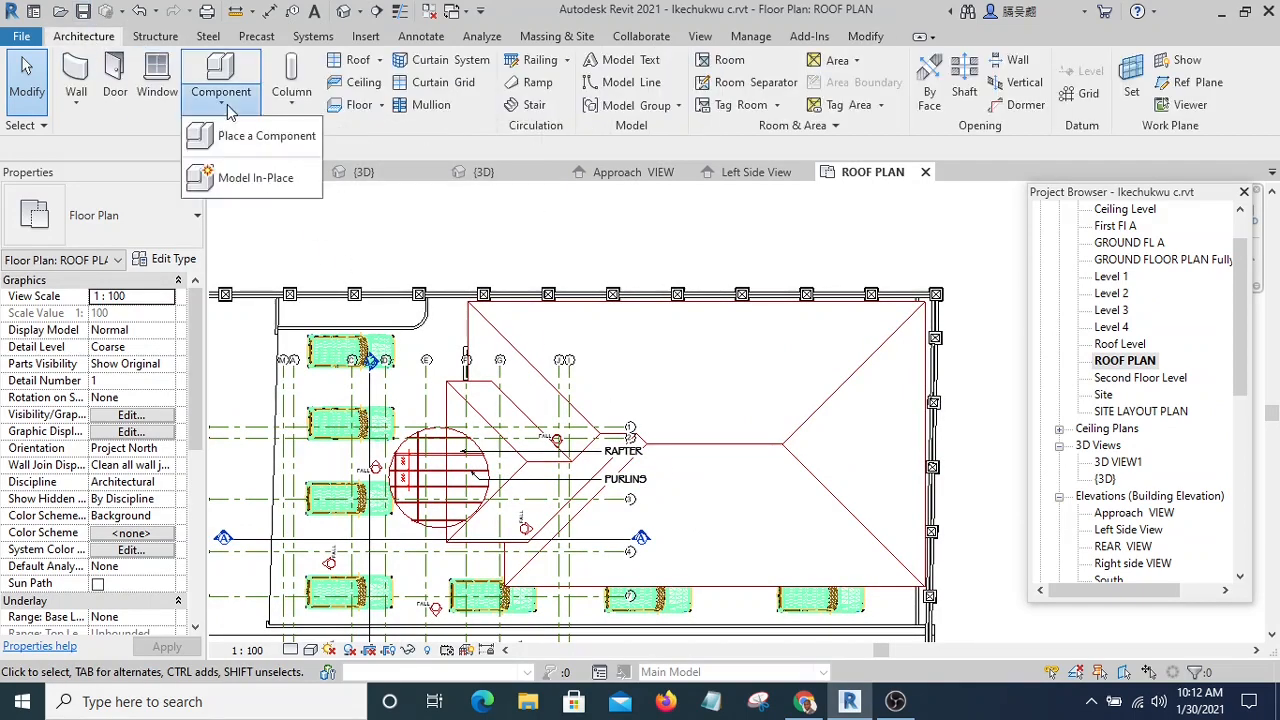
{"action": "left_click", "coordinate": [254, 177]}
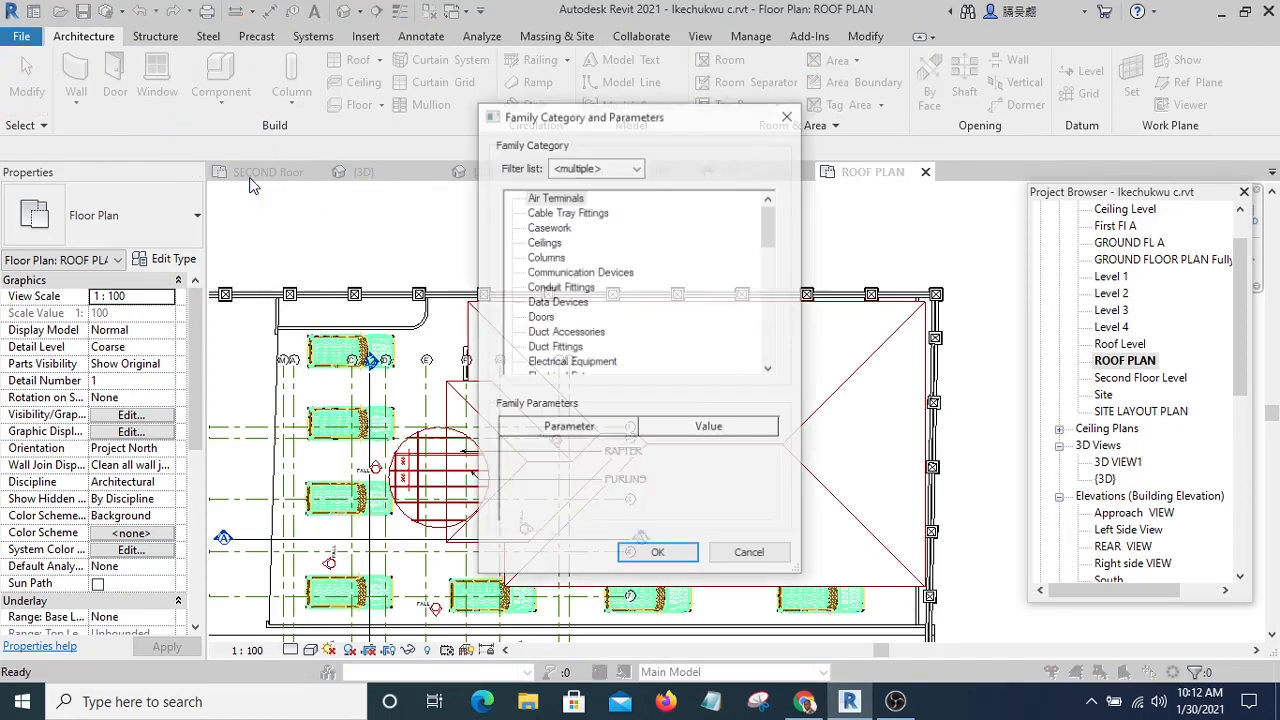
{"action": "left_click", "coordinate": [549, 227]}
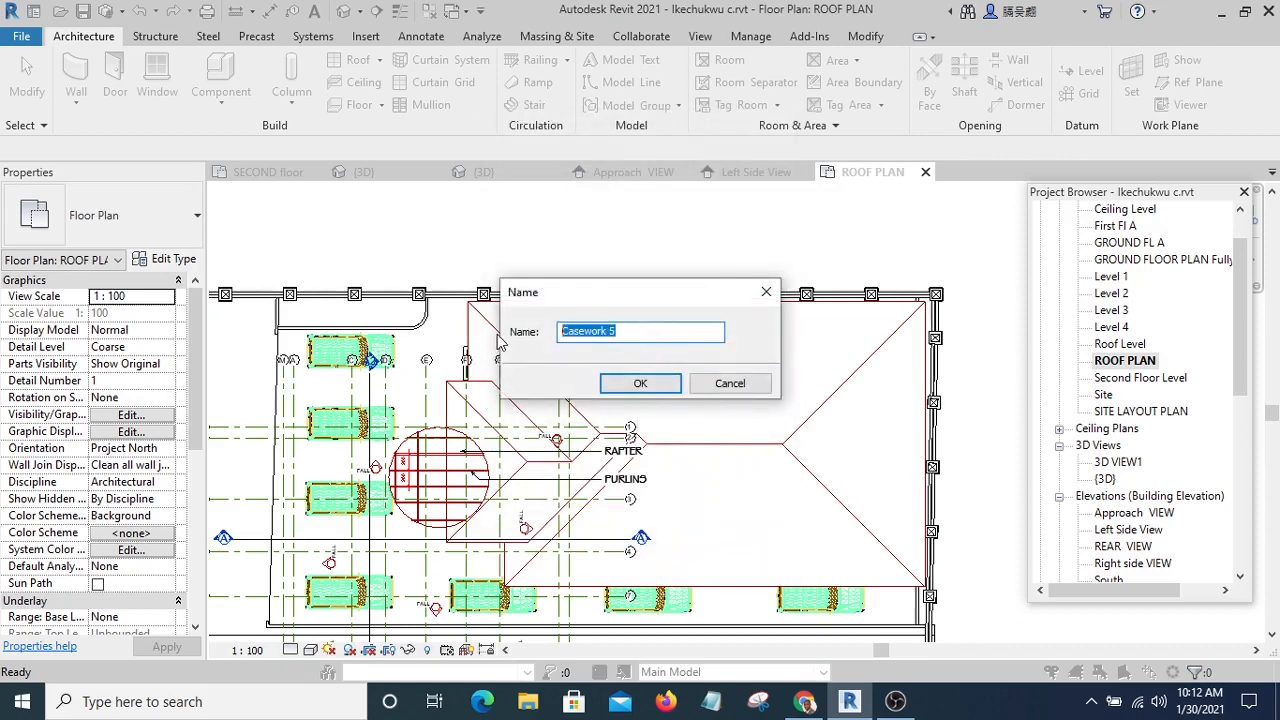
Step: Name the new in-place family 'Concrete Fascia' and confirm it
{"action": "type", "text": "S"}
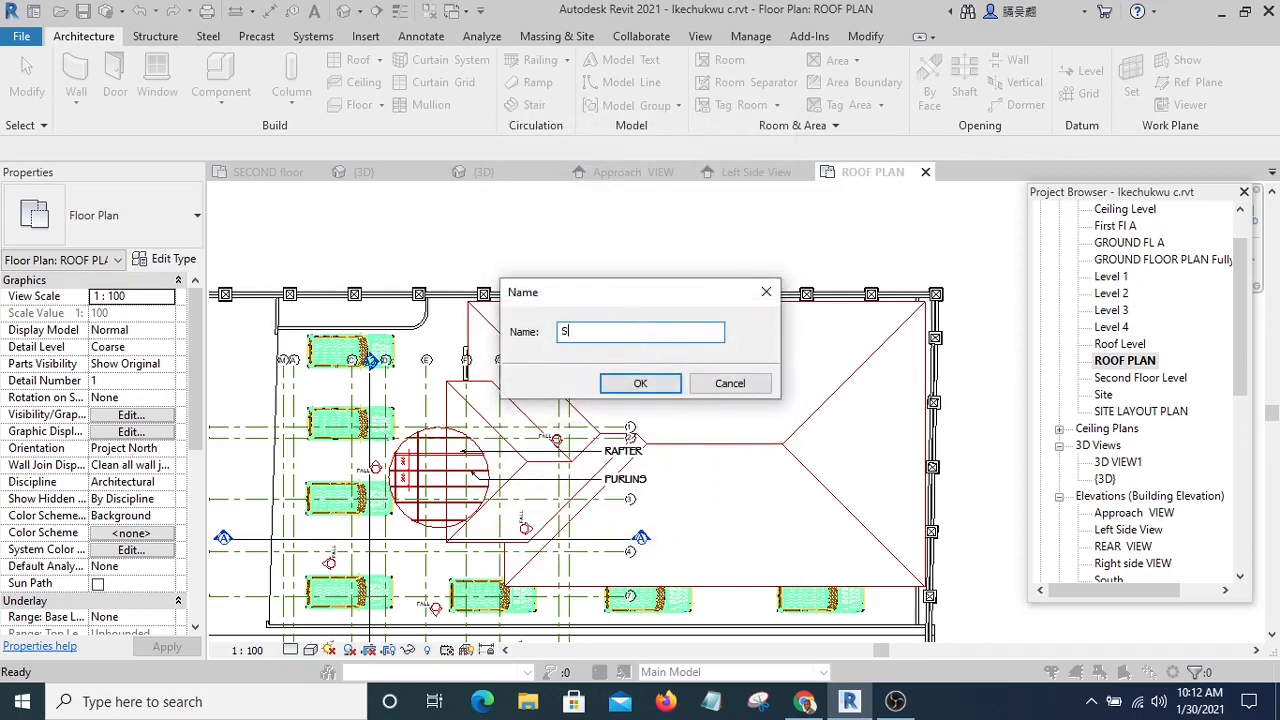
{"action": "type", "text": "Concrete"}
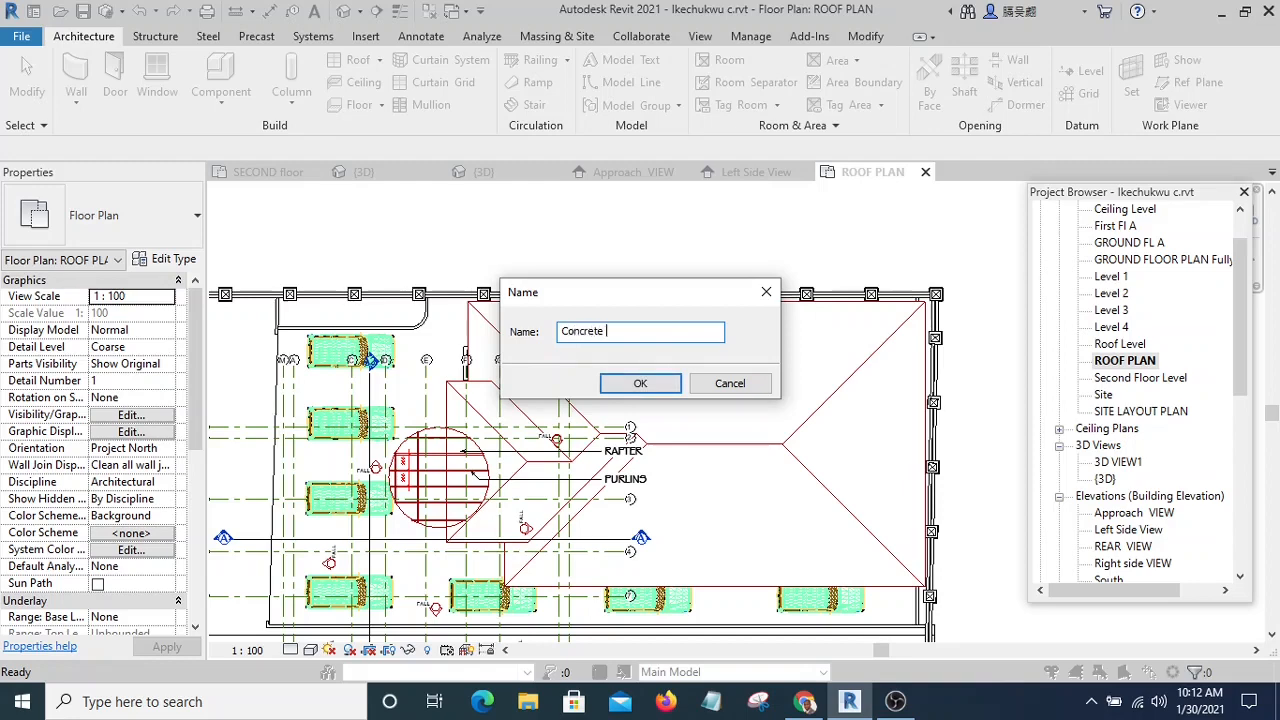
{"action": "type", "text": "Fasc"}
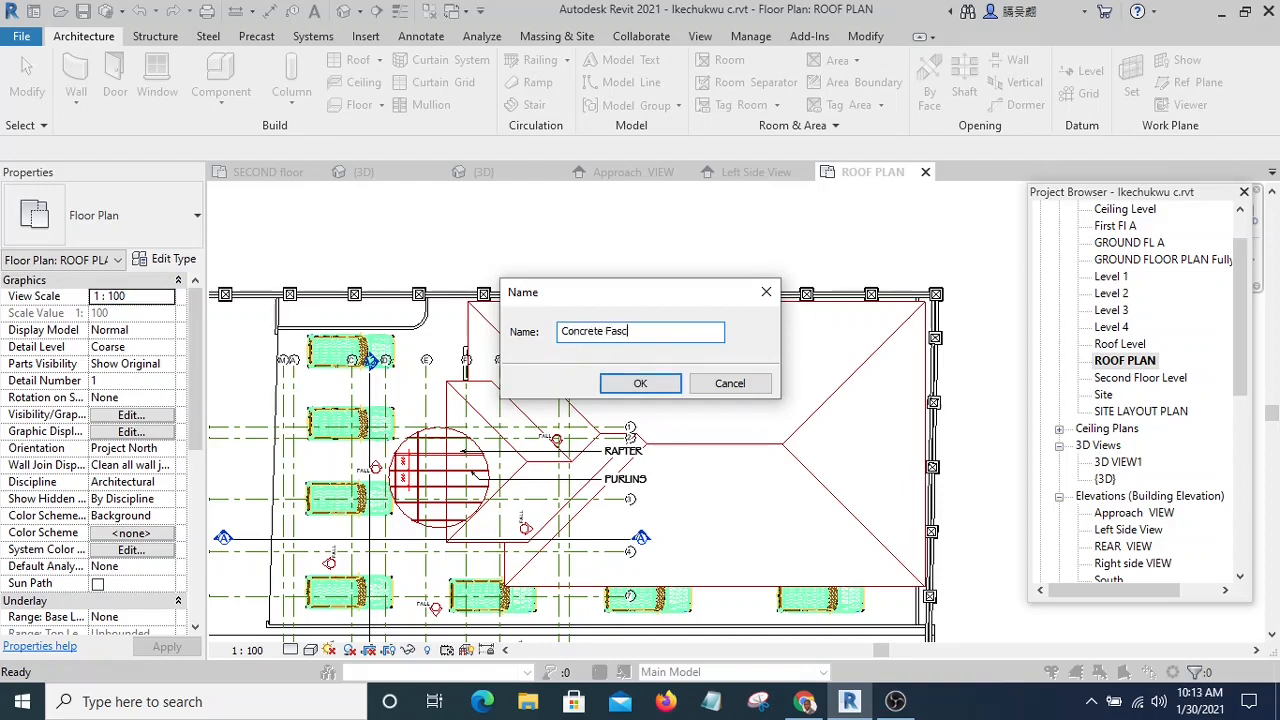
{"action": "type", "text": "ia"}
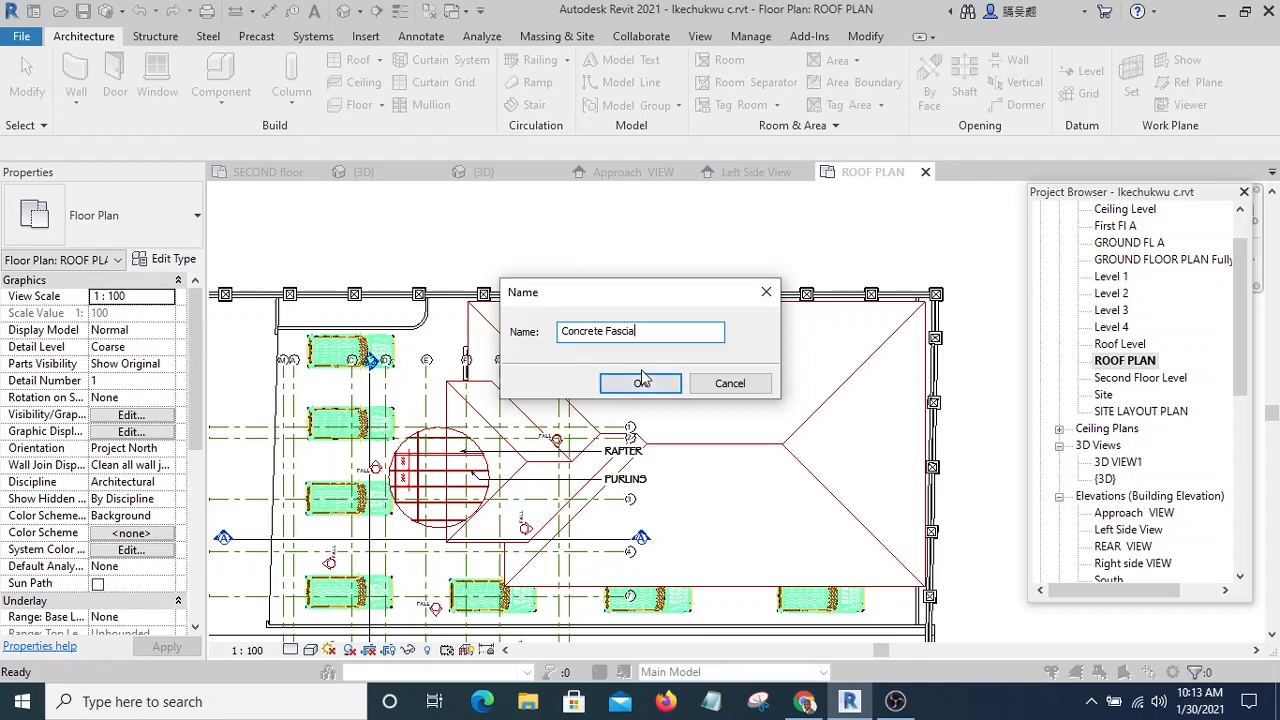
{"action": "left_click", "coordinate": [640, 383]}
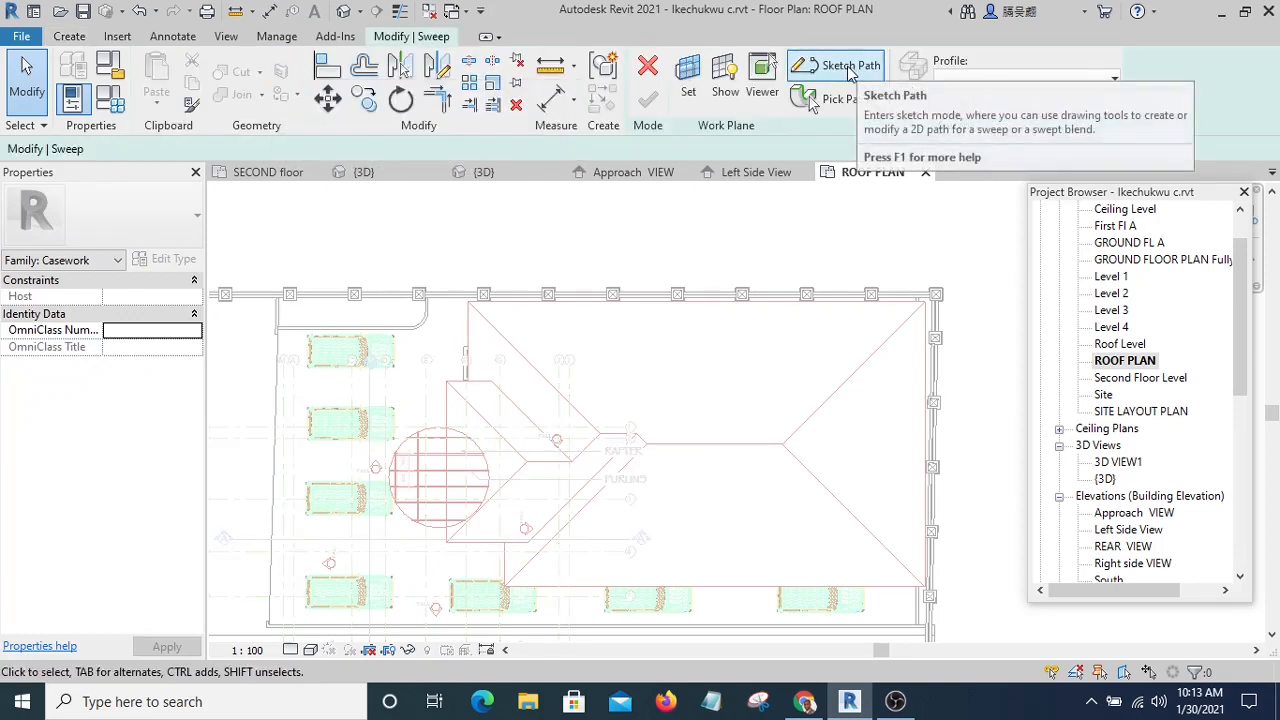
Step: Sketch the sweep path by picking the roof edges into a closed rectangle and finish it
{"action": "left_click", "coordinate": [847, 65]}
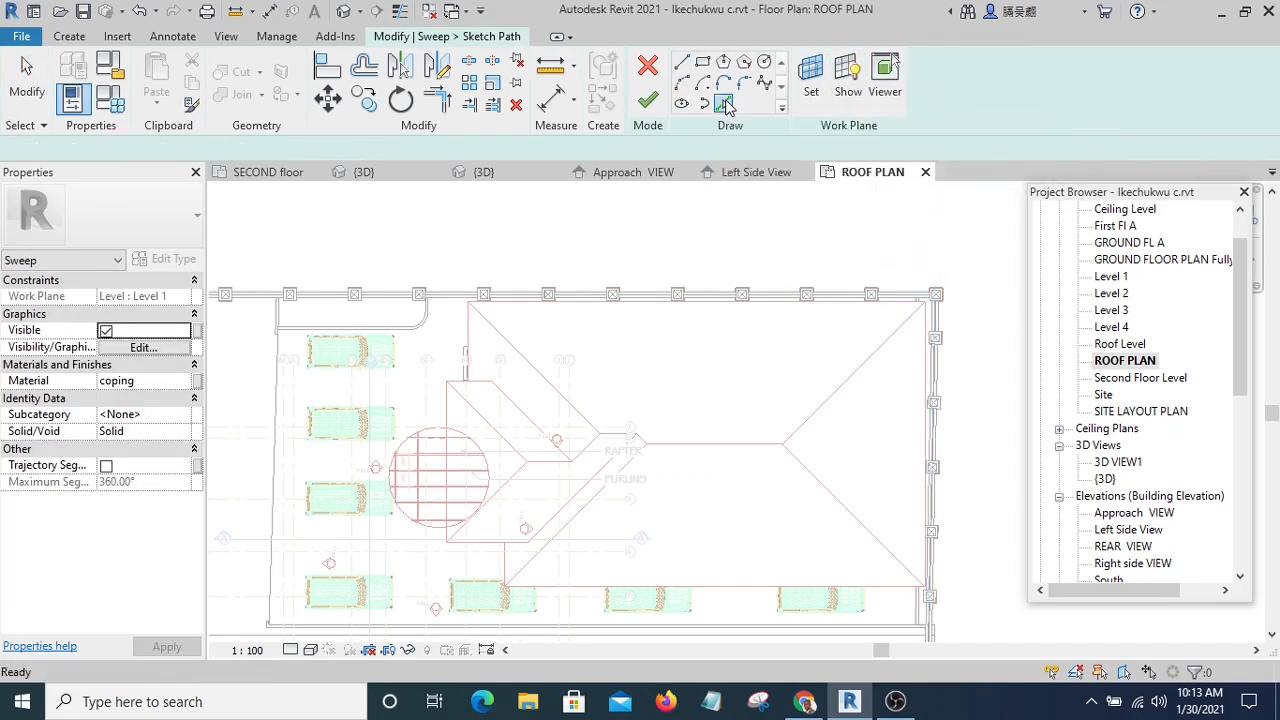
{"action": "left_click", "coordinate": [702, 104]}
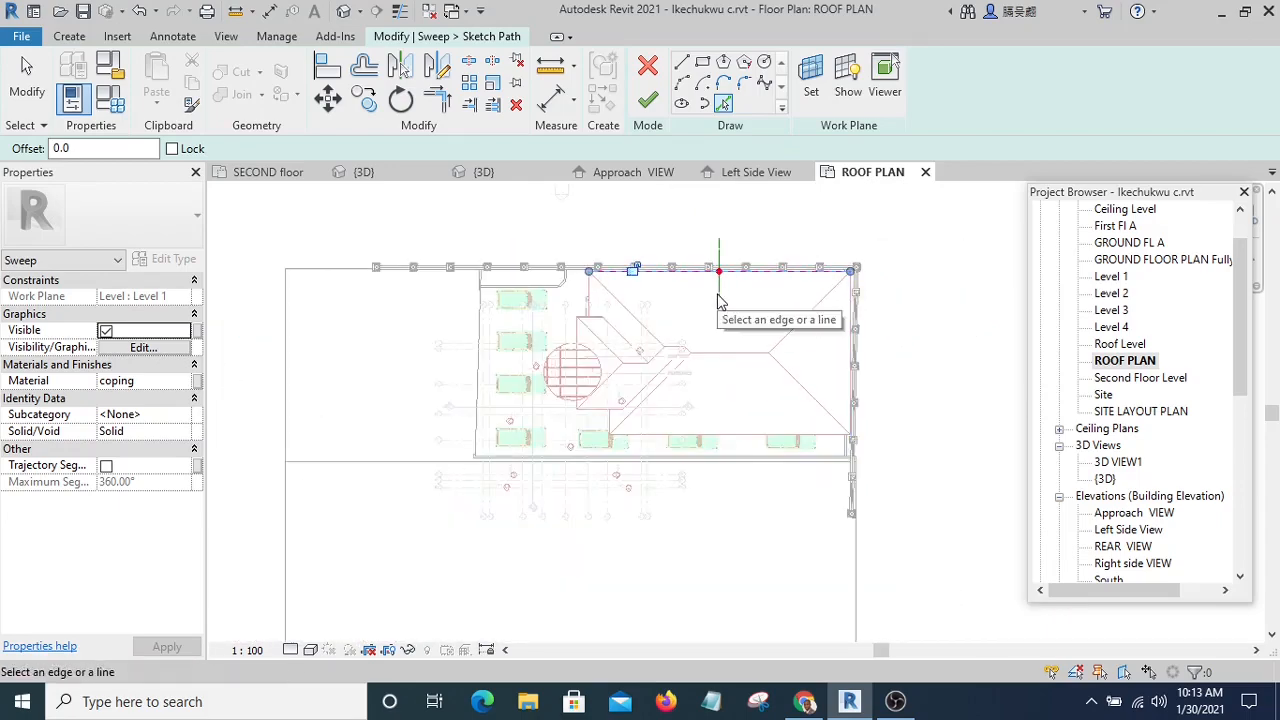
{"action": "mouse_move", "coordinate": [249, 349]}
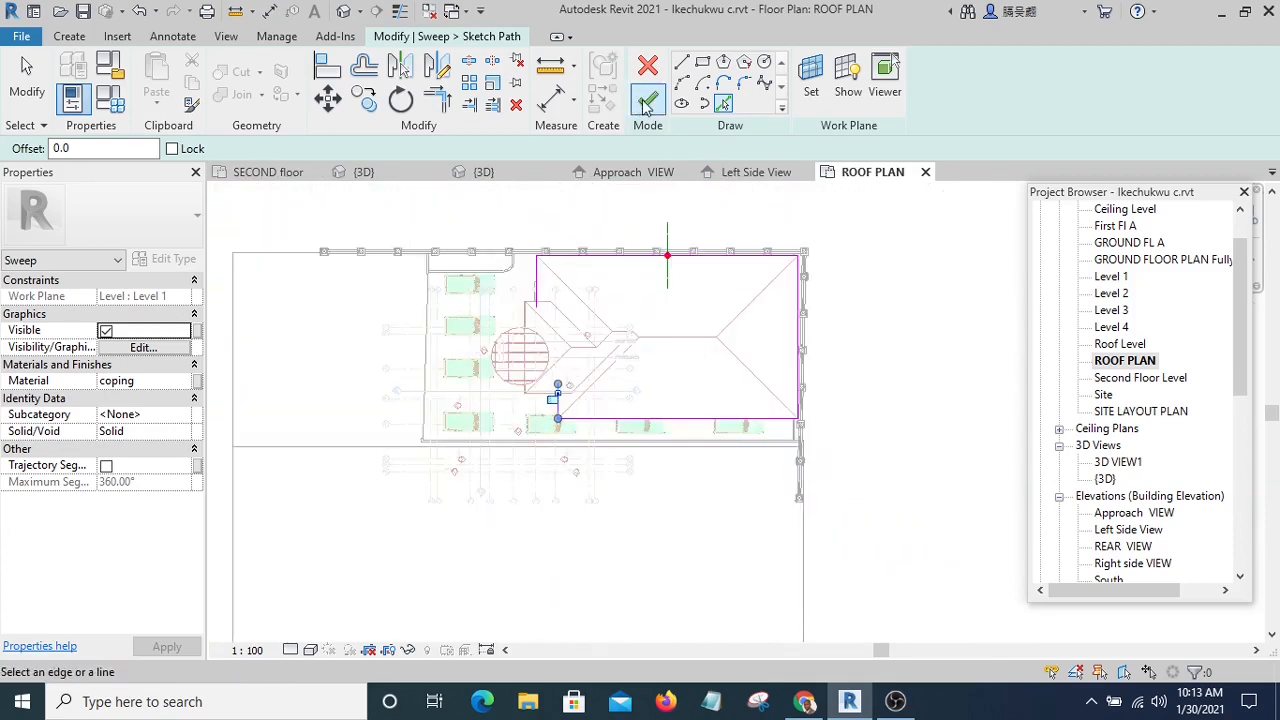
{"action": "left_click", "coordinate": [647, 100]}
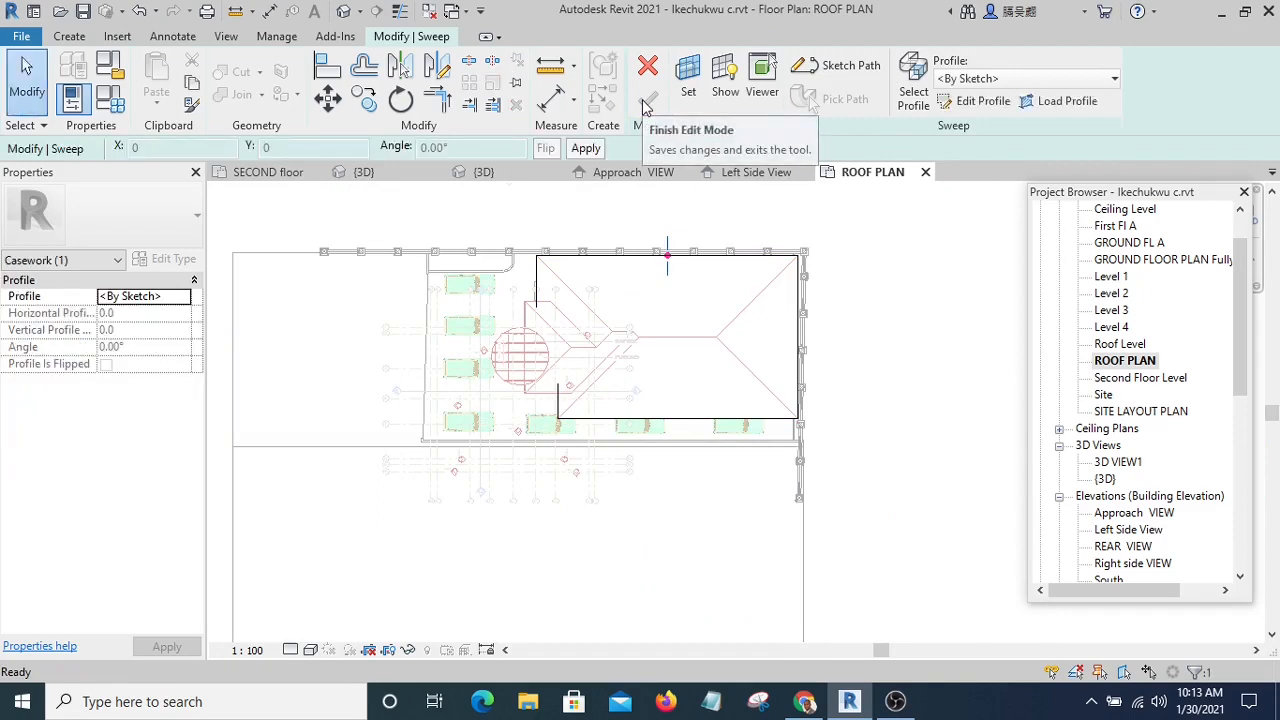
Step: Begin Edit Profile and go to the Elevation: Approach view for sketching
{"action": "left_click", "coordinate": [982, 101]}
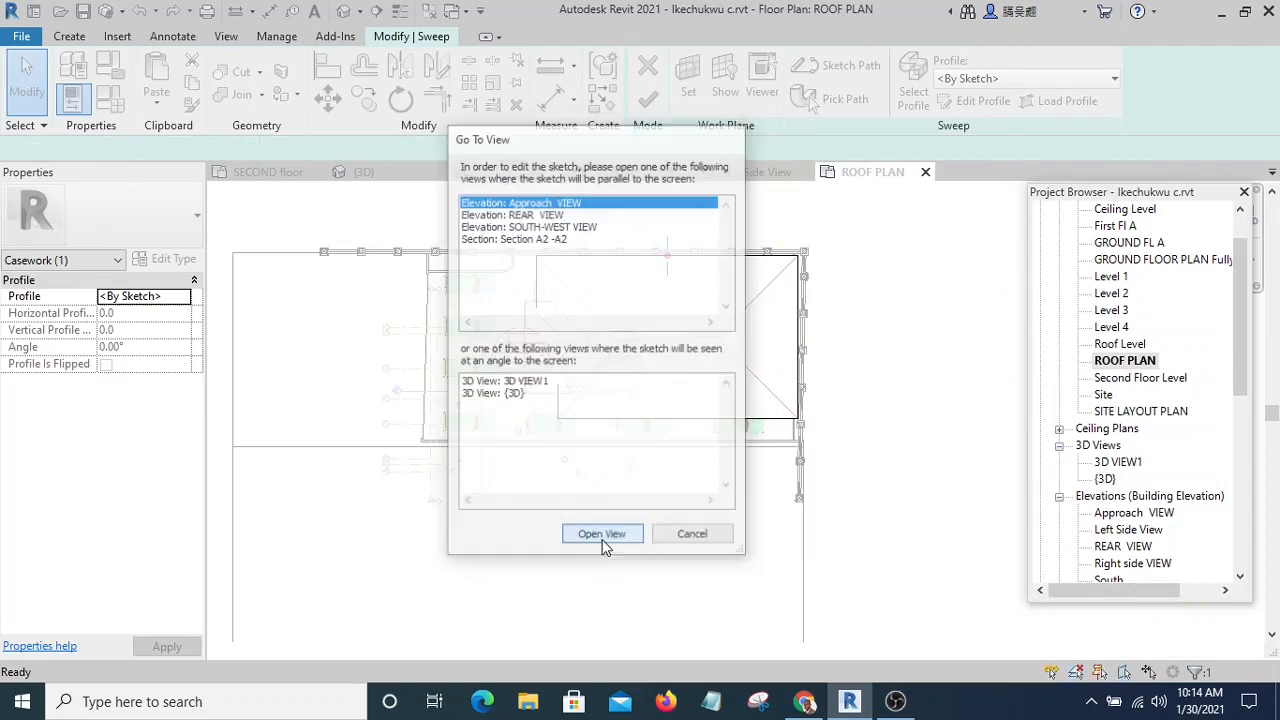
{"action": "left_click", "coordinate": [601, 533]}
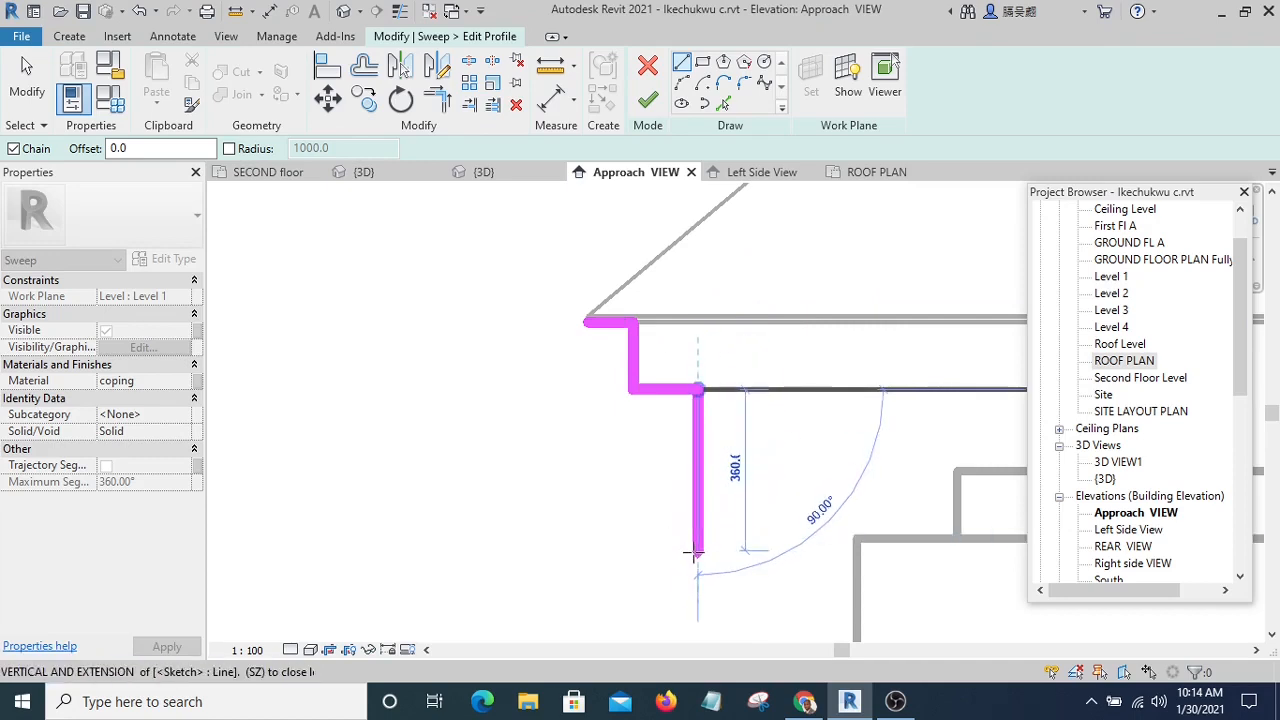
{"action": "mouse_move", "coordinate": [695, 553]}
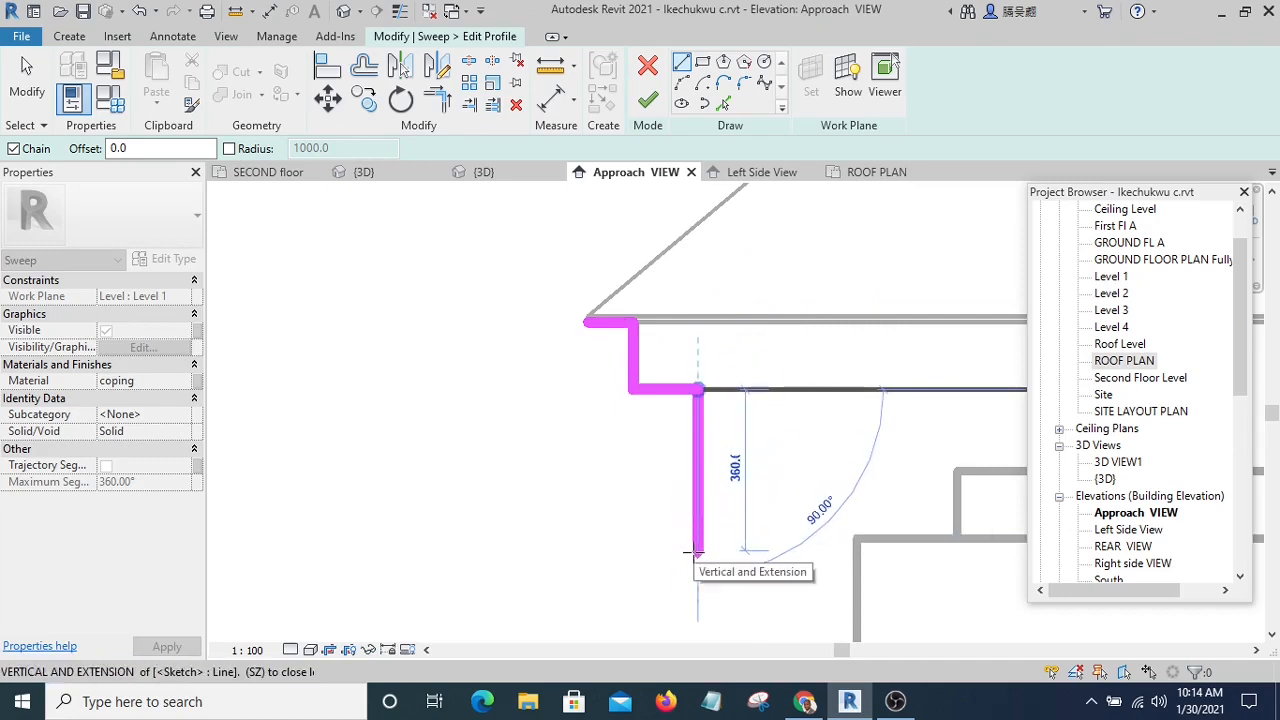
Step: Sketch the stepped profile with a curved arc under the eave and finish to create the sweep
{"action": "left_click", "coordinate": [697, 553]}
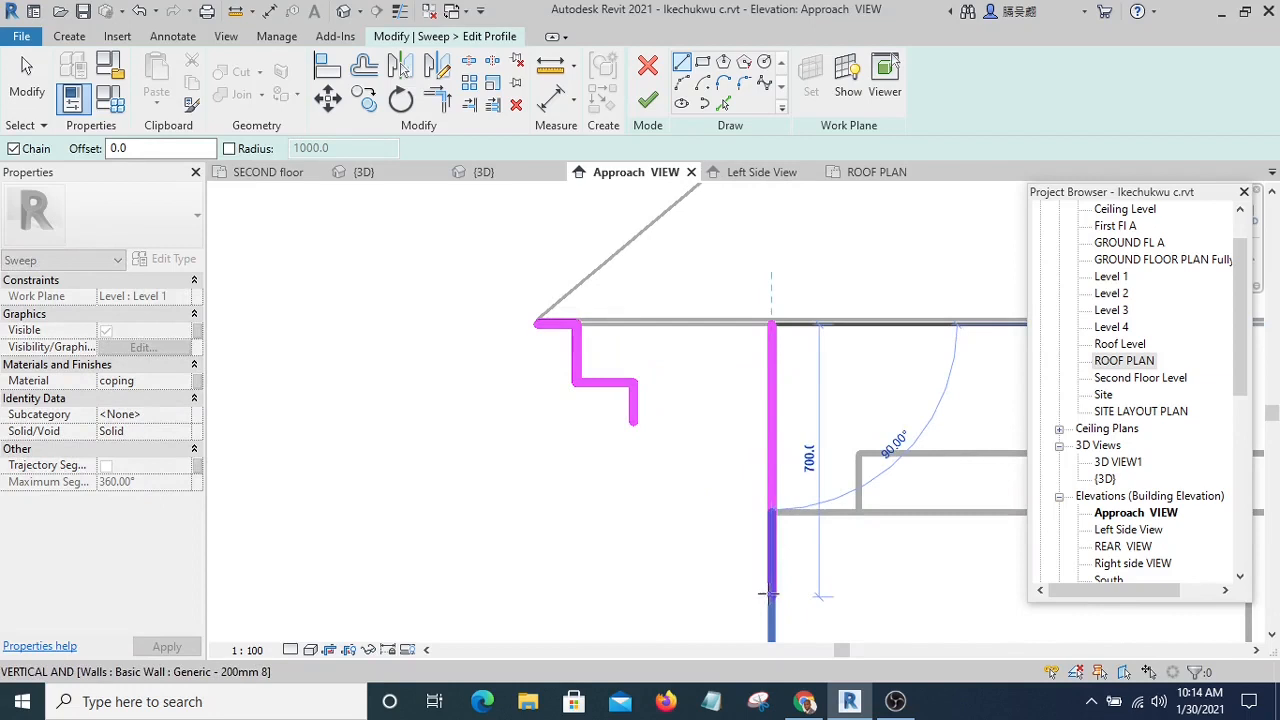
{"action": "type", "text": "5"}
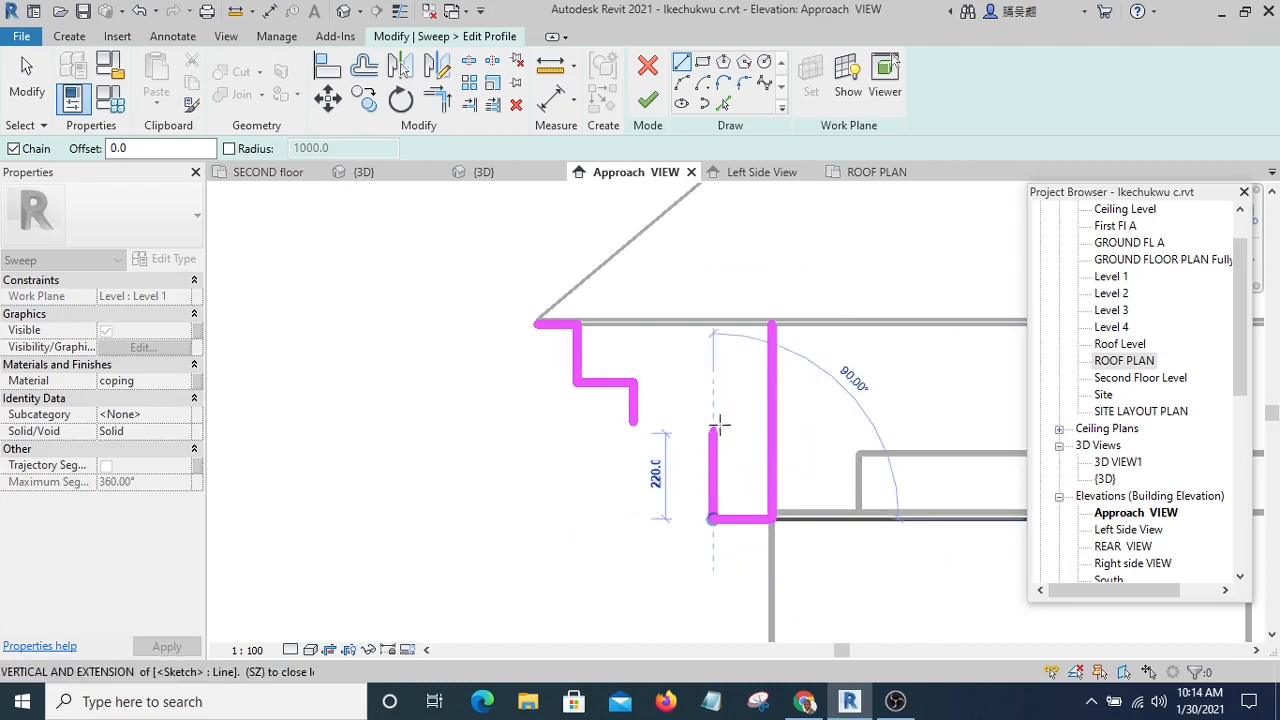
{"action": "mouse_move", "coordinate": [715, 418]}
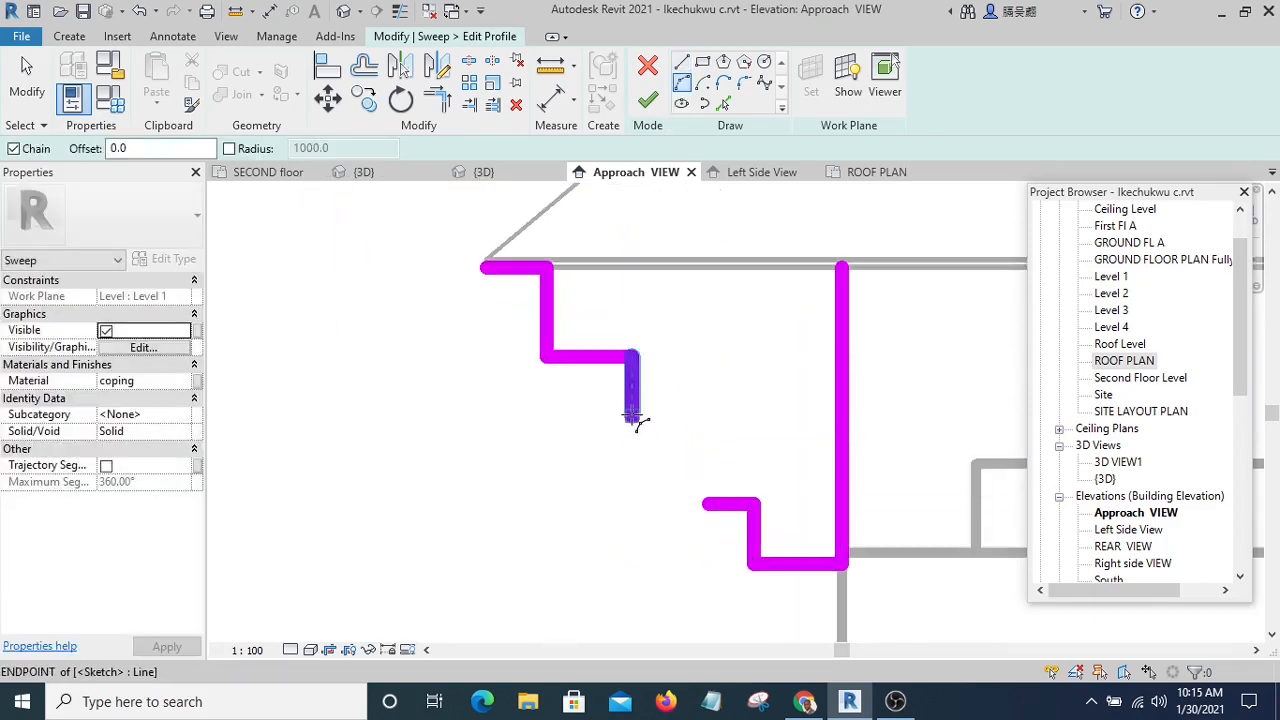
{"action": "left_click", "coordinate": [715, 505]}
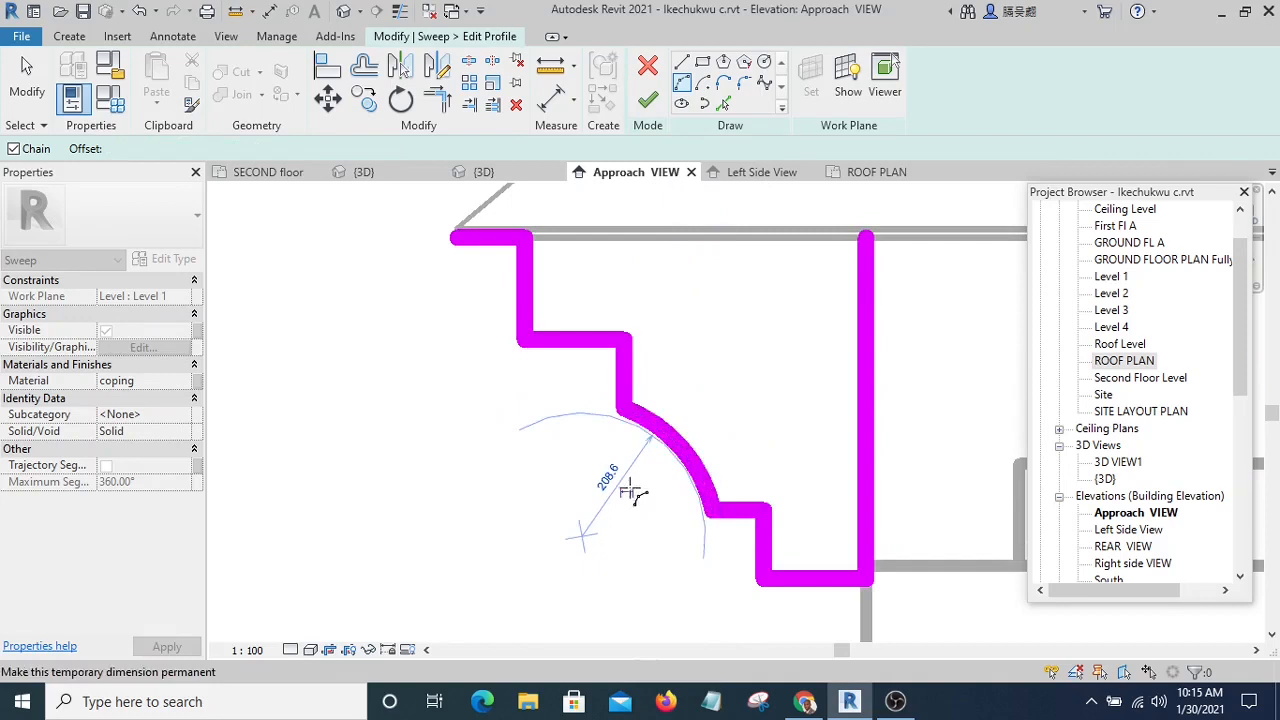
{"action": "left_click", "coordinate": [440, 100]}
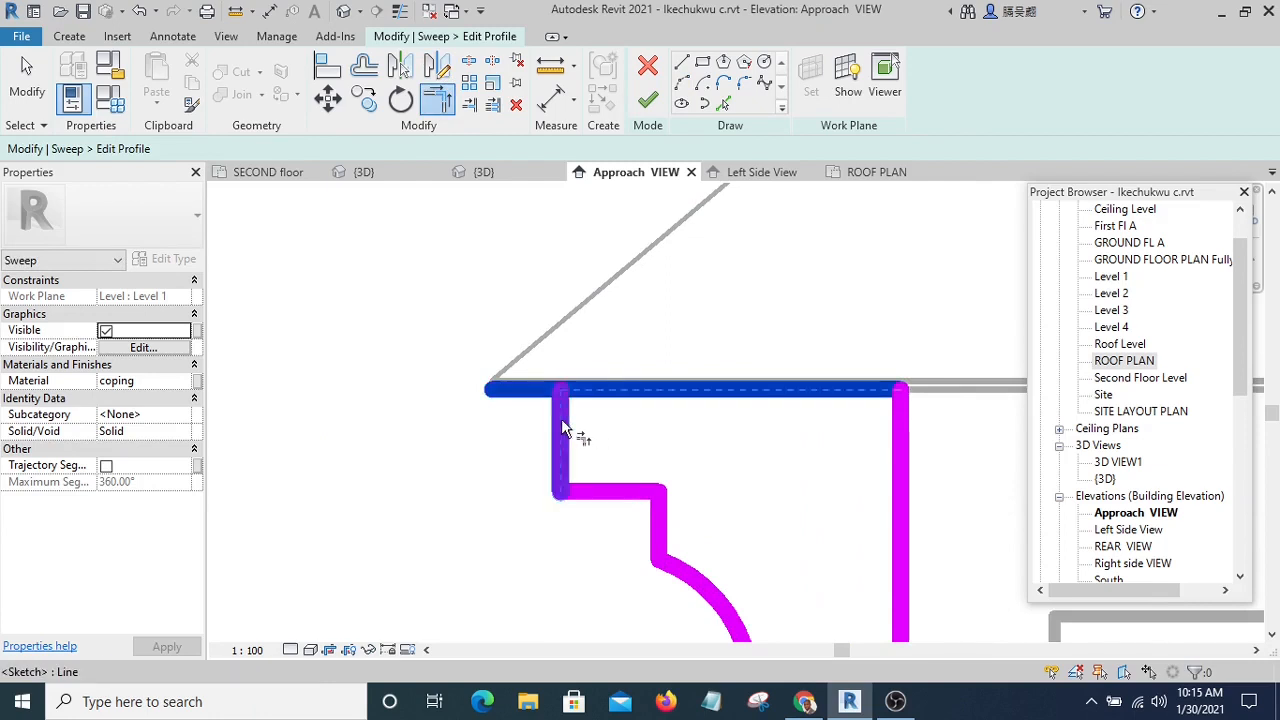
{"action": "right_click", "coordinate": [640, 300]}
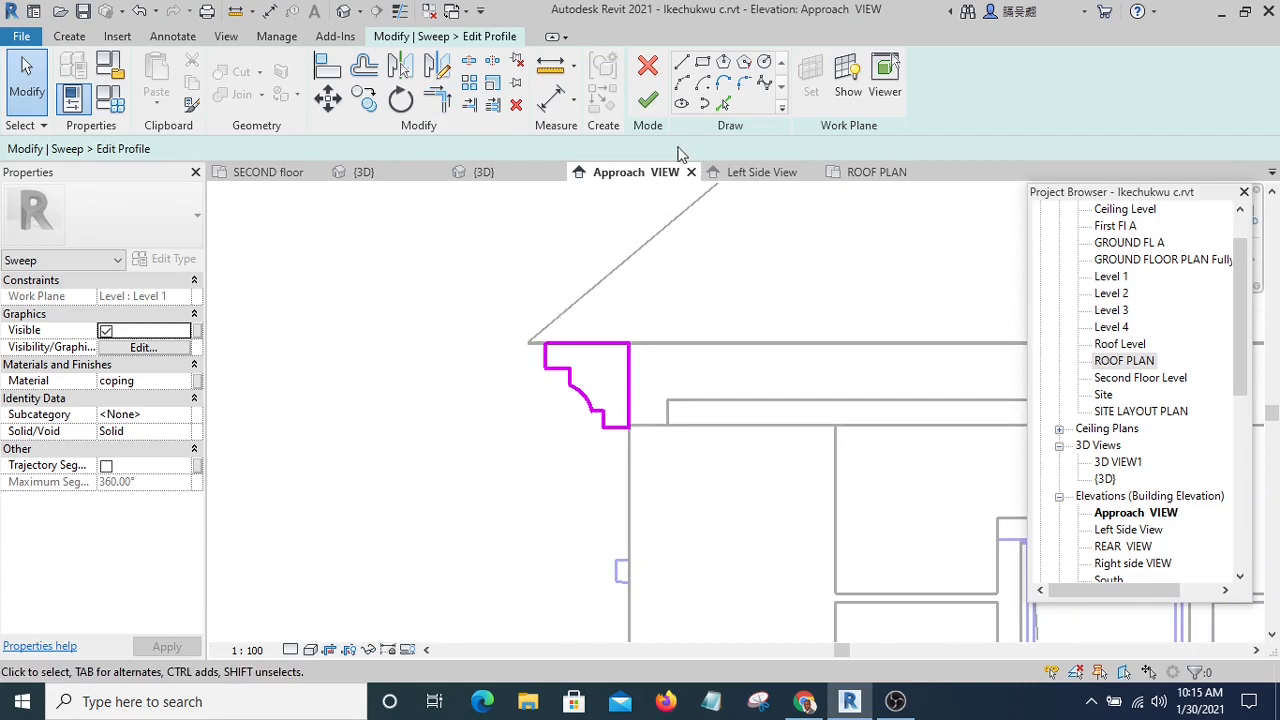
{"action": "left_click", "coordinate": [648, 103]}
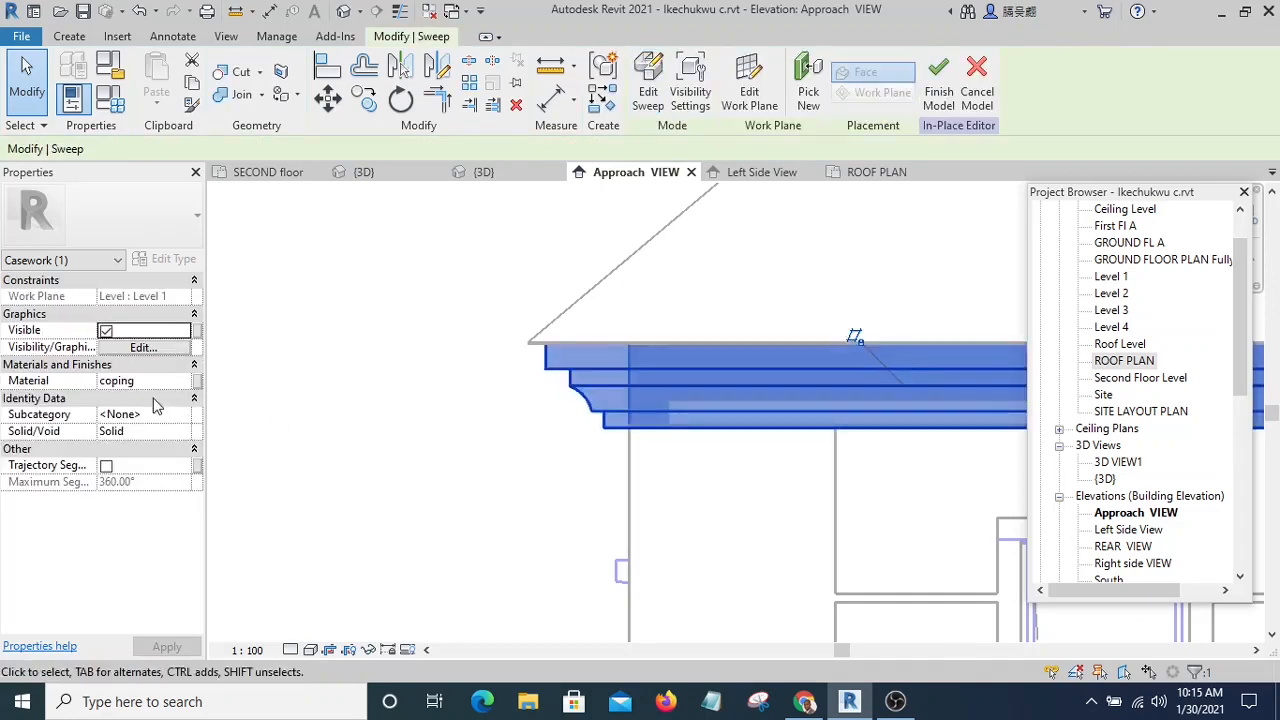
{"action": "mouse_move", "coordinate": [190, 383]}
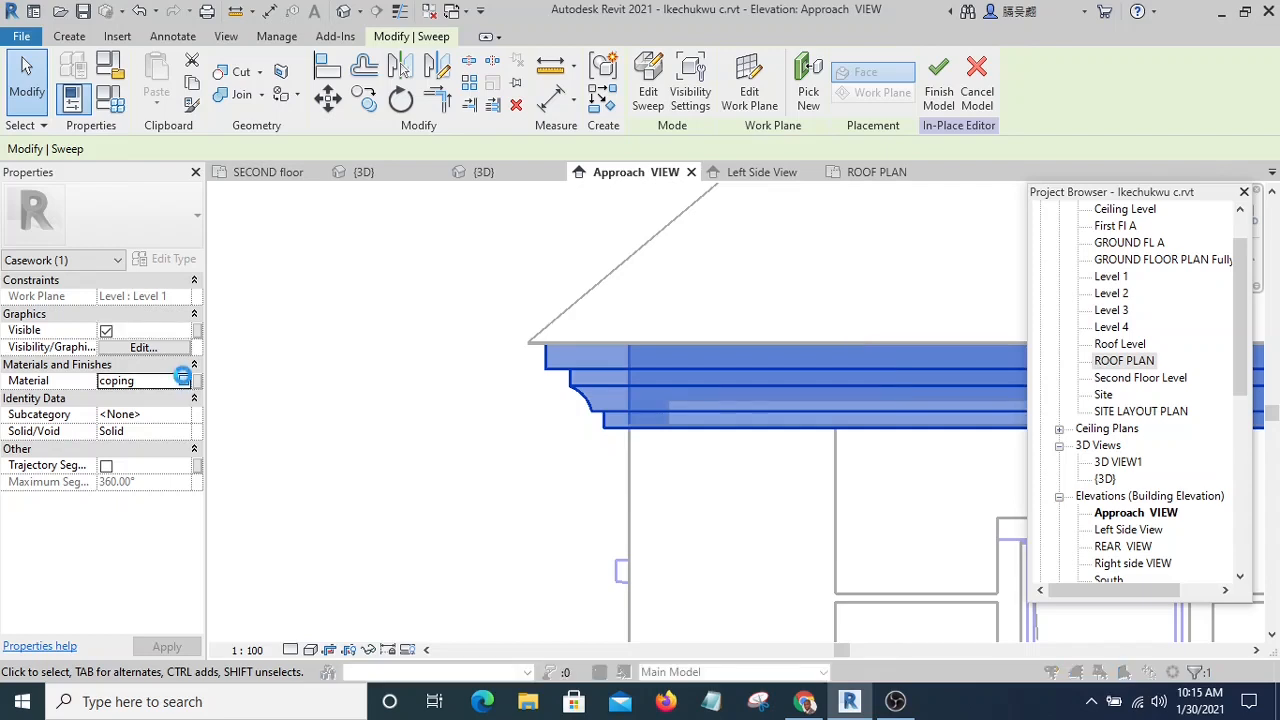
Step: Bring up the Material Browser from the sweep's Material property, currently set to coping
{"action": "left_click", "coordinate": [185, 380]}
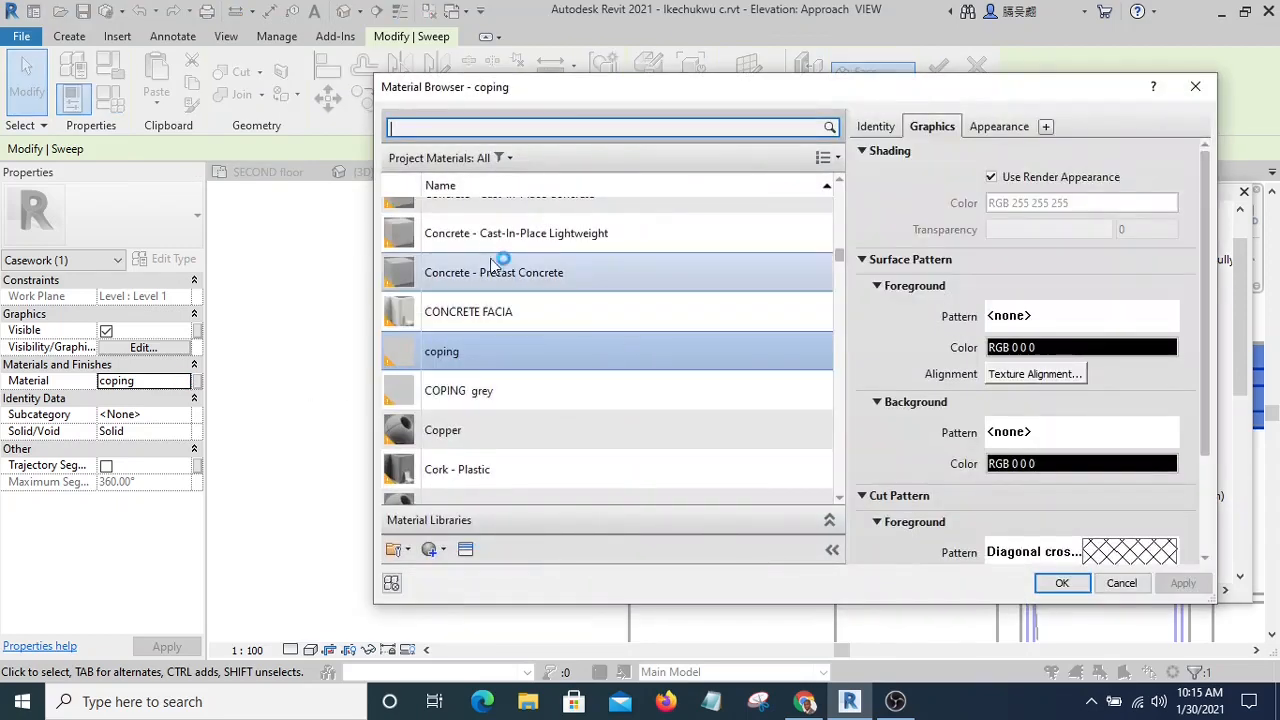
Step: Choose CONCRETE FACIA from the material list and apply it to the sweep
{"action": "scroll", "scroll_direction": "down", "scroll_amount": 3}
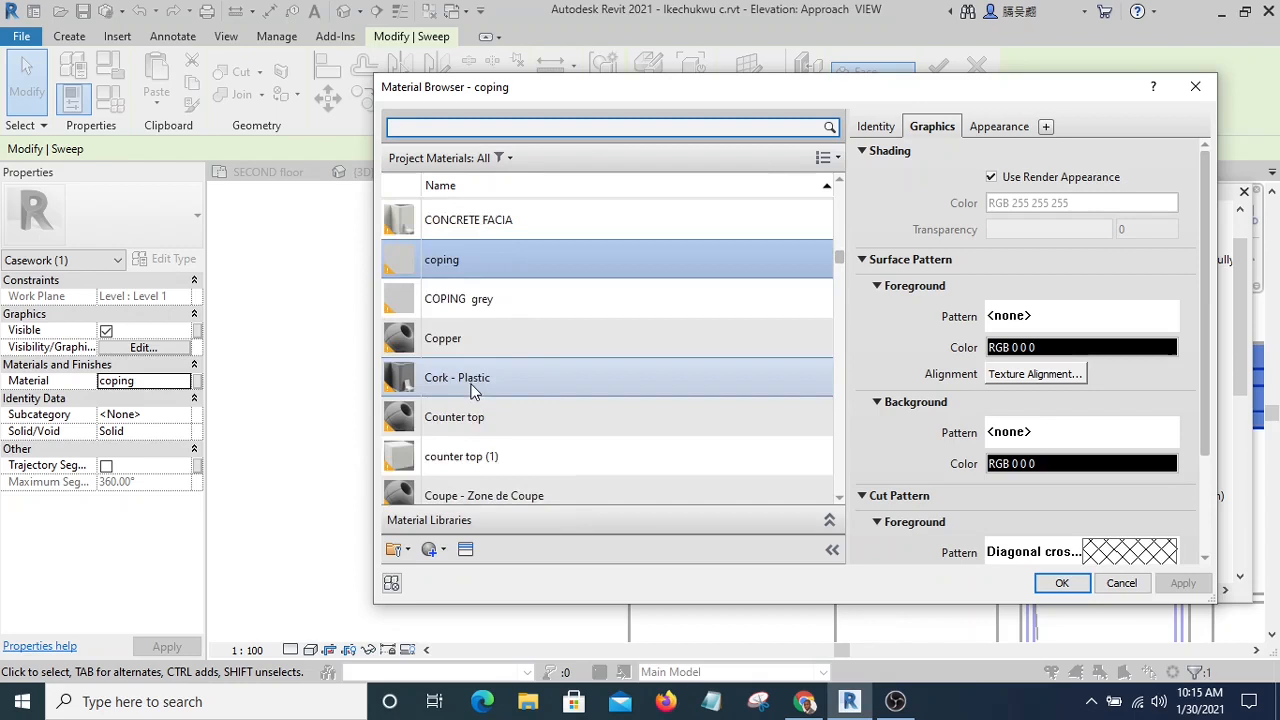
{"action": "scroll", "scroll_direction": "up", "scroll_amount": 3}
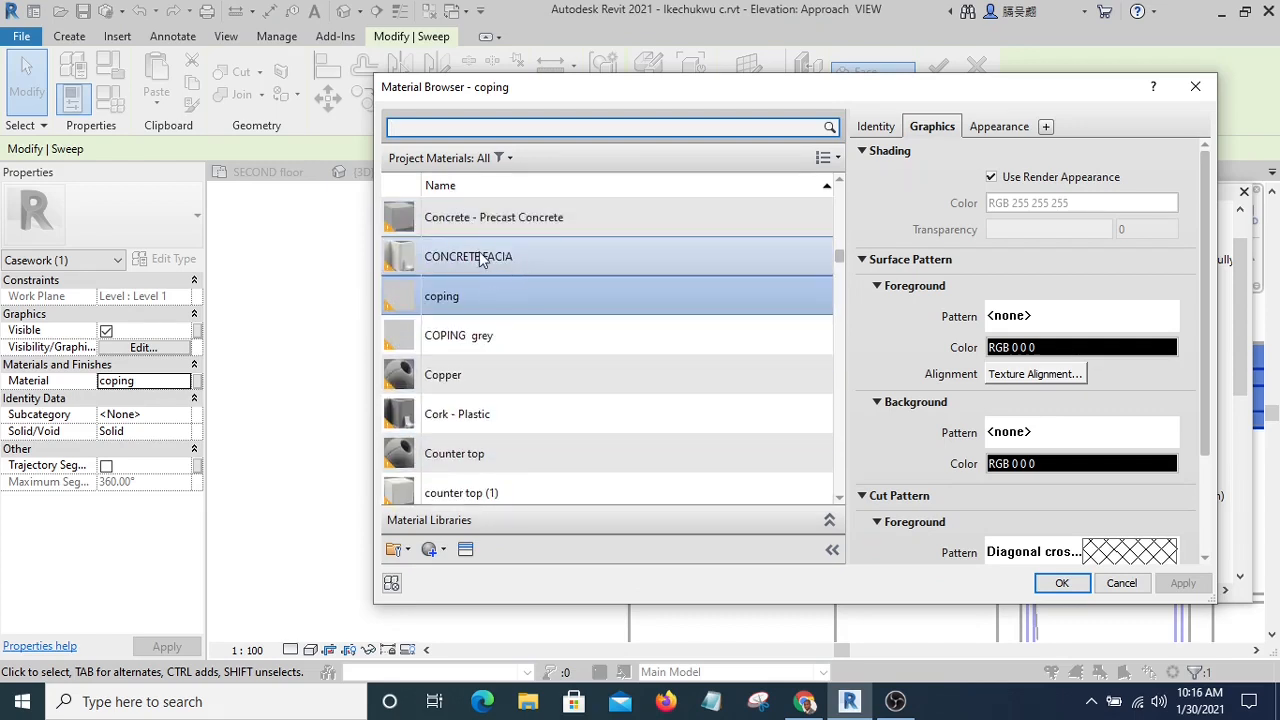
{"action": "left_click", "coordinate": [468, 256]}
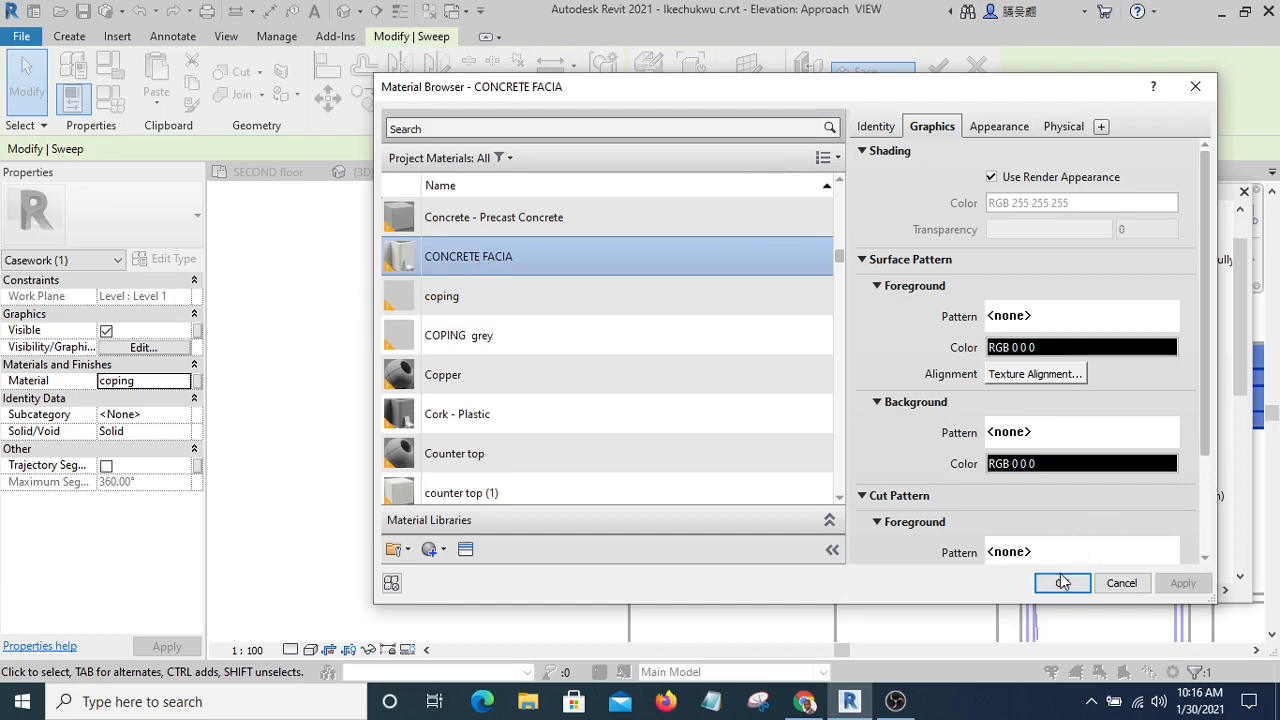
{"action": "left_click", "coordinate": [1062, 582]}
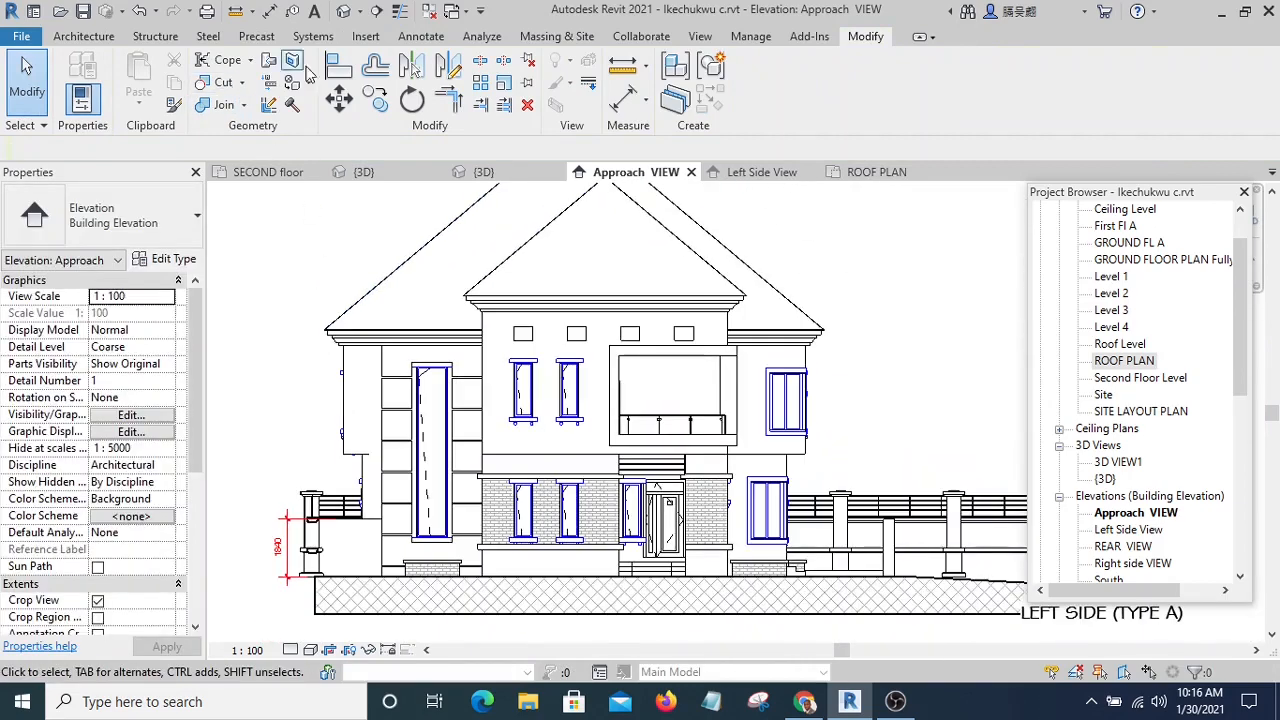
Step: Switch to the {3D} view and orbit around the house to check the new concrete fascia
{"action": "left_click", "coordinate": [484, 171]}
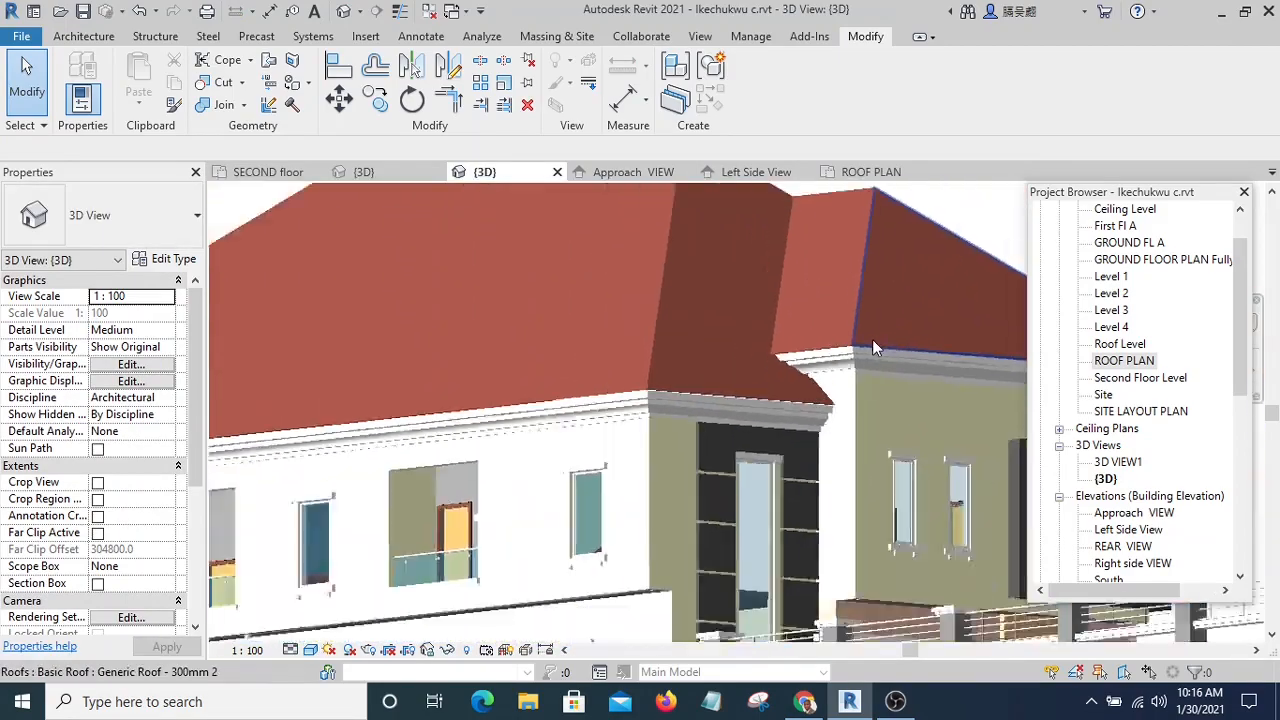
{"action": "left_click_drag", "start_coordinate": [875, 348], "coordinate": [420, 420]}
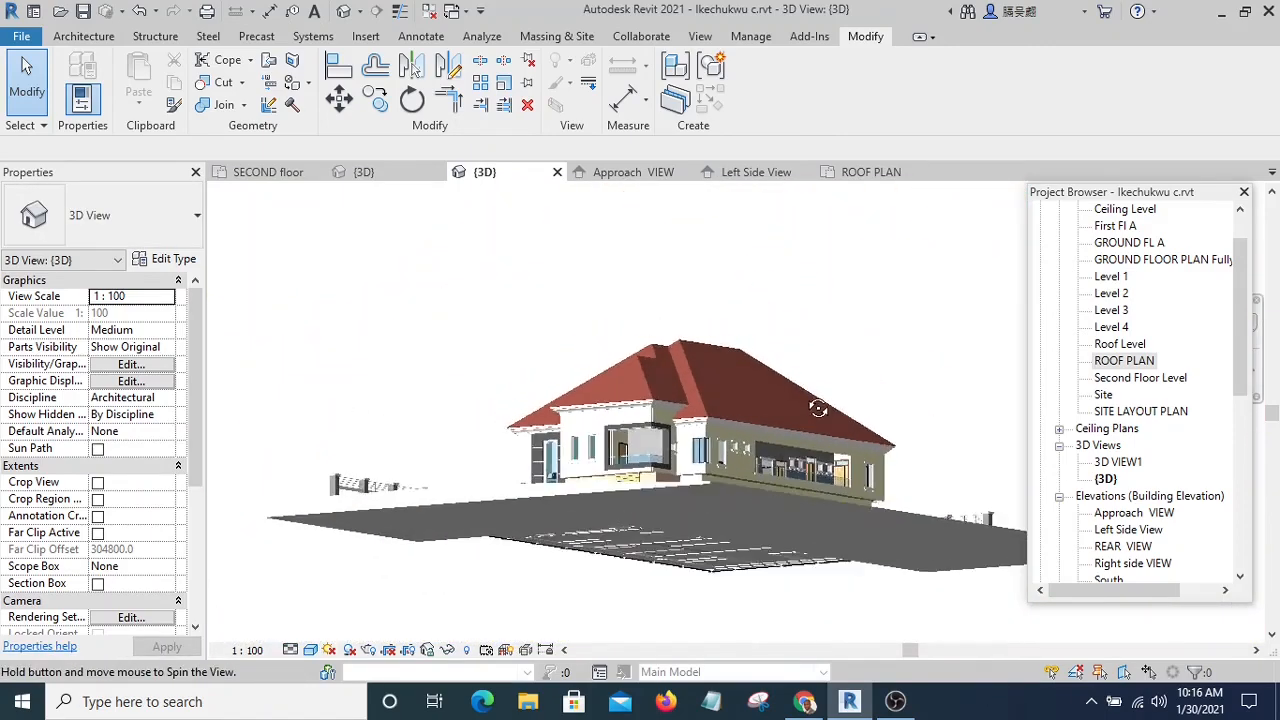
{"action": "left_click_drag", "start_coordinate": [818, 408], "coordinate": [814, 388]}
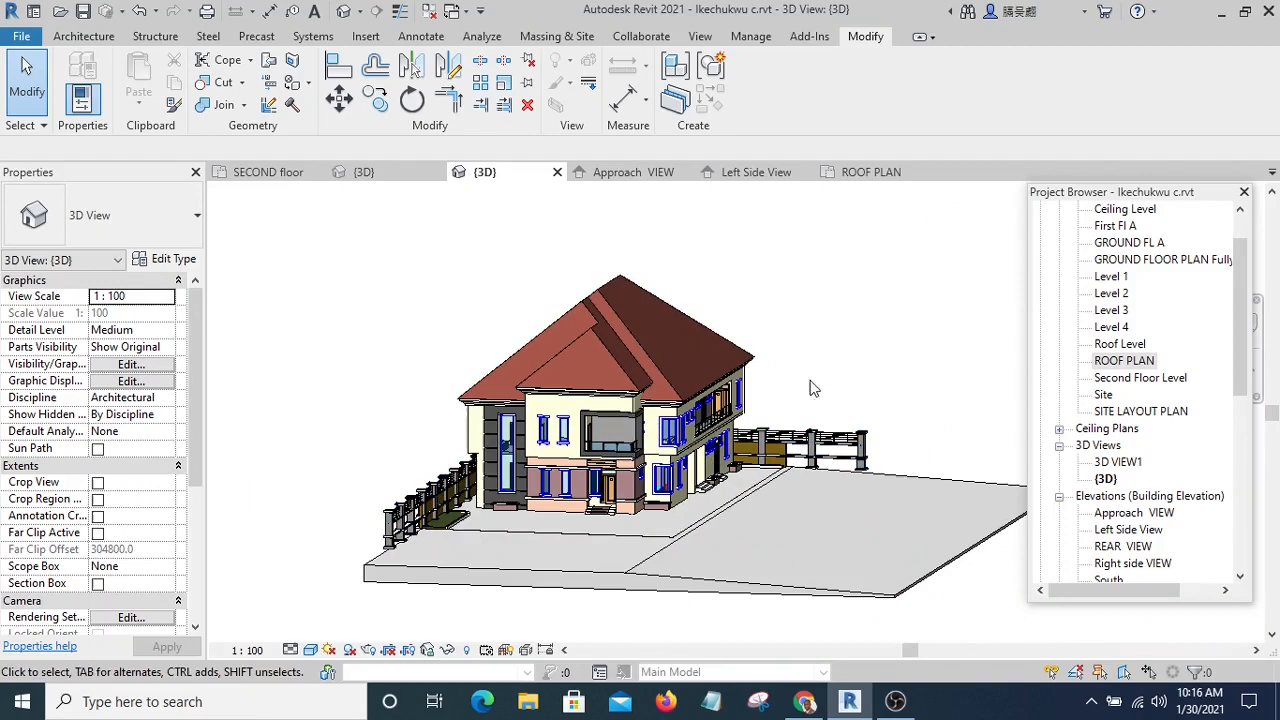
{"action": "left_click_drag", "start_coordinate": [810, 388], "coordinate": [840, 351]}
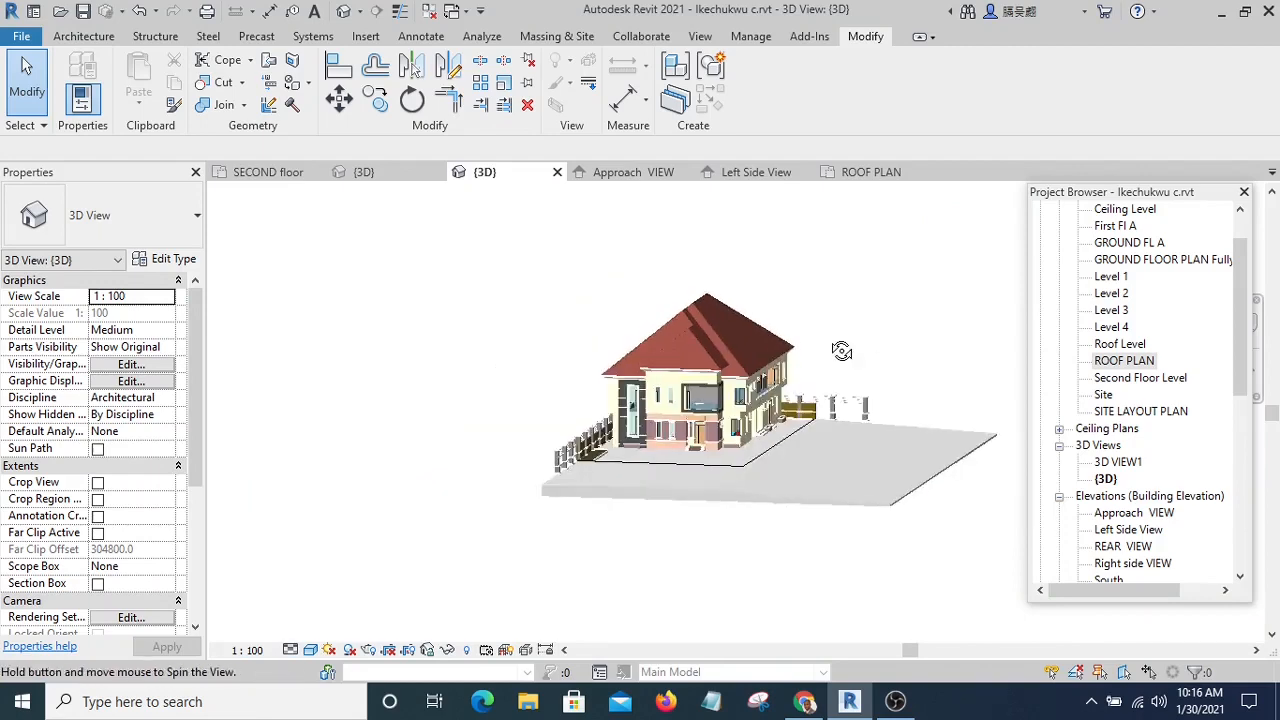